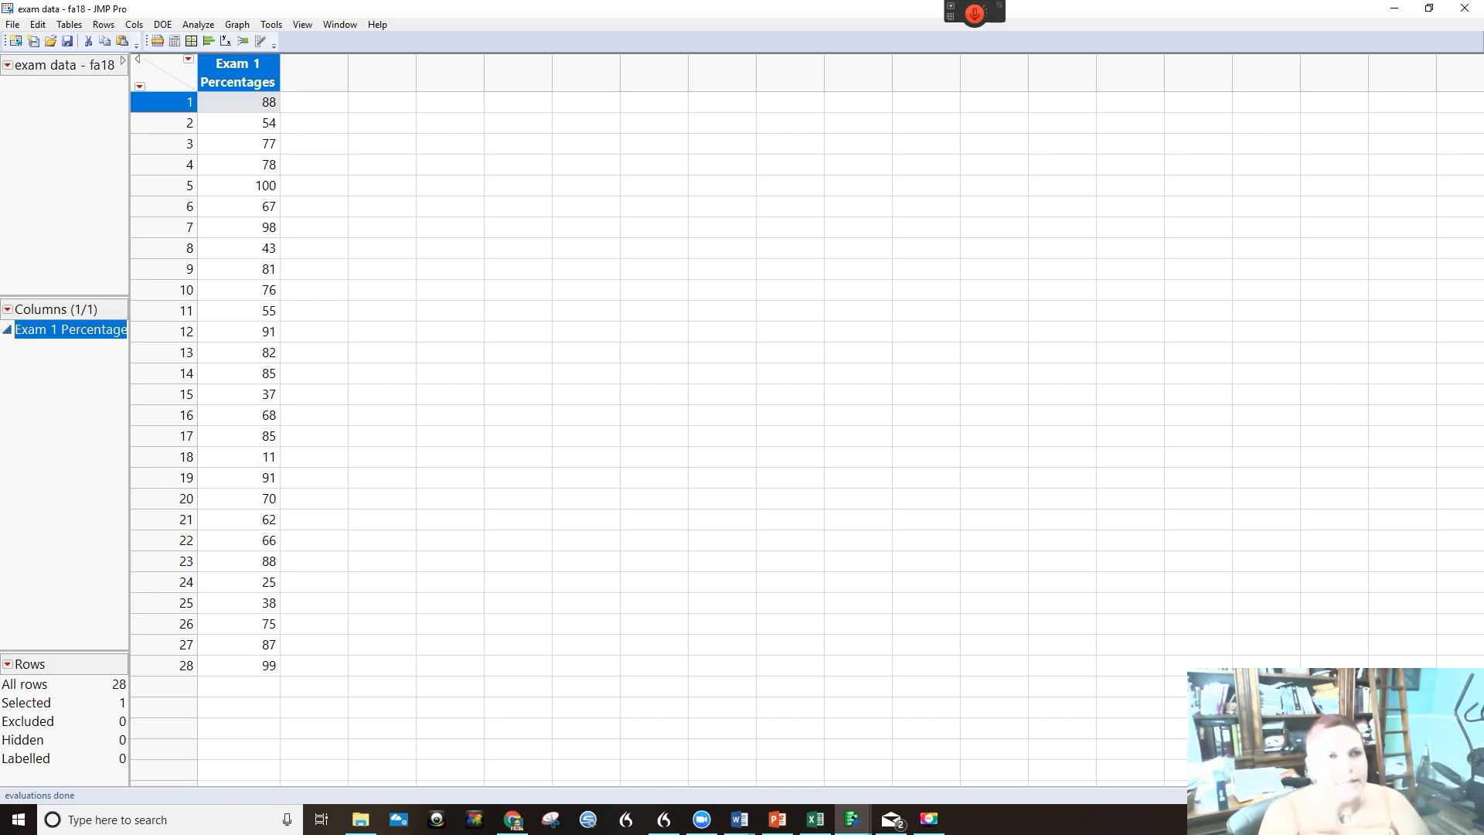
pyautogui.moveTo(517, 8)
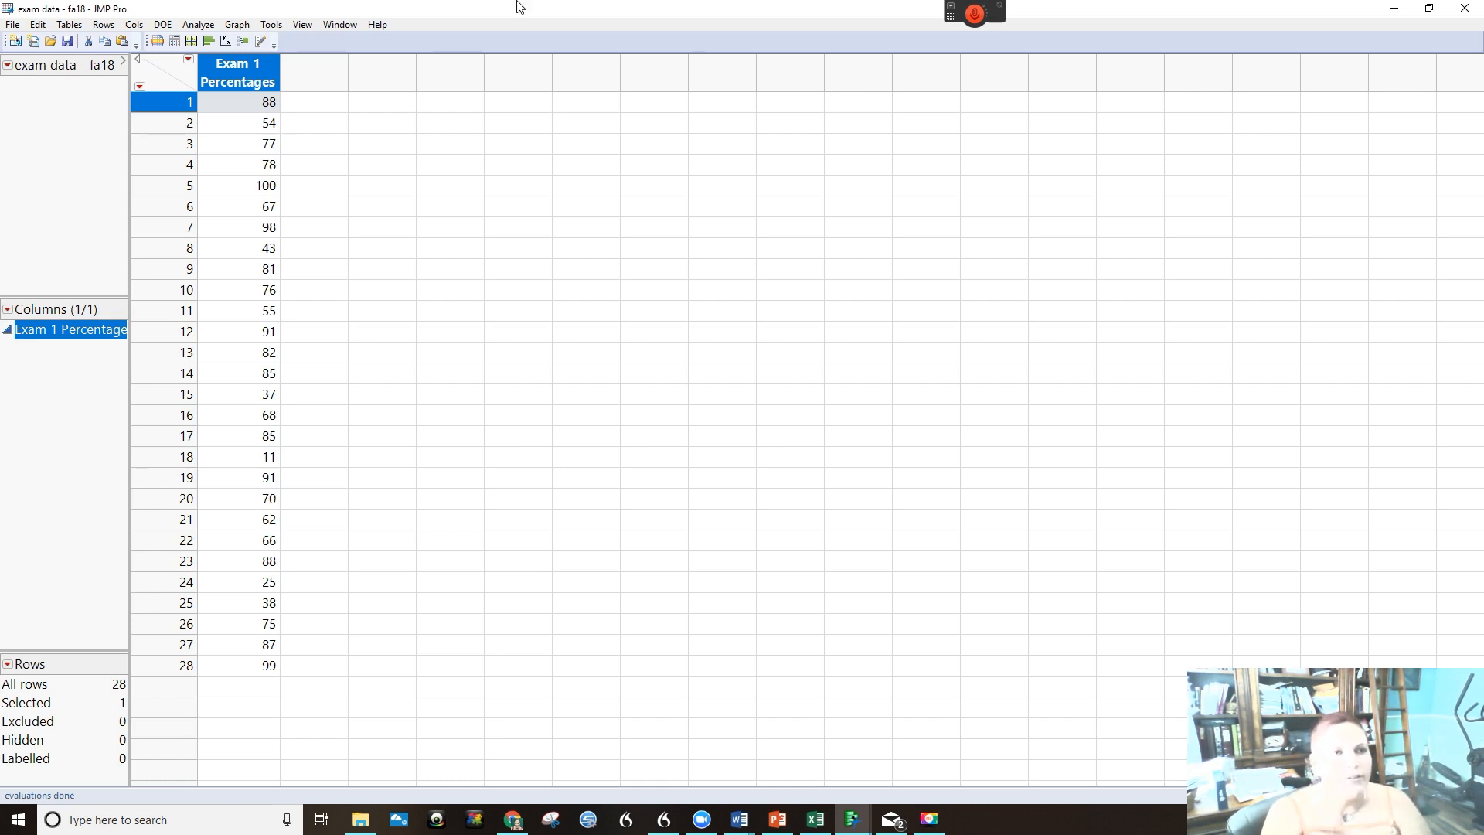
pyautogui.moveTo(215, 656)
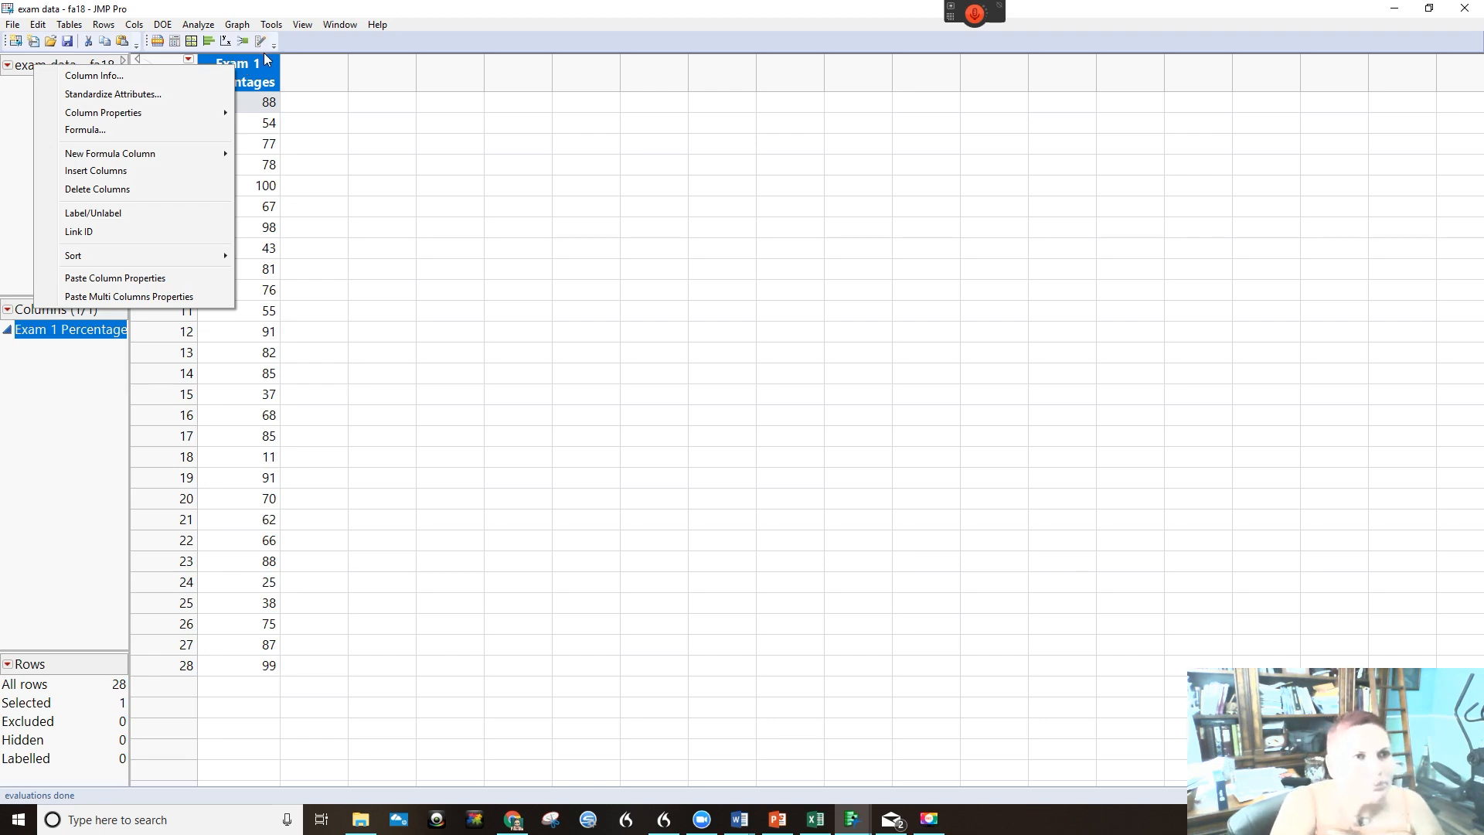
pyautogui.moveTo(132, 93)
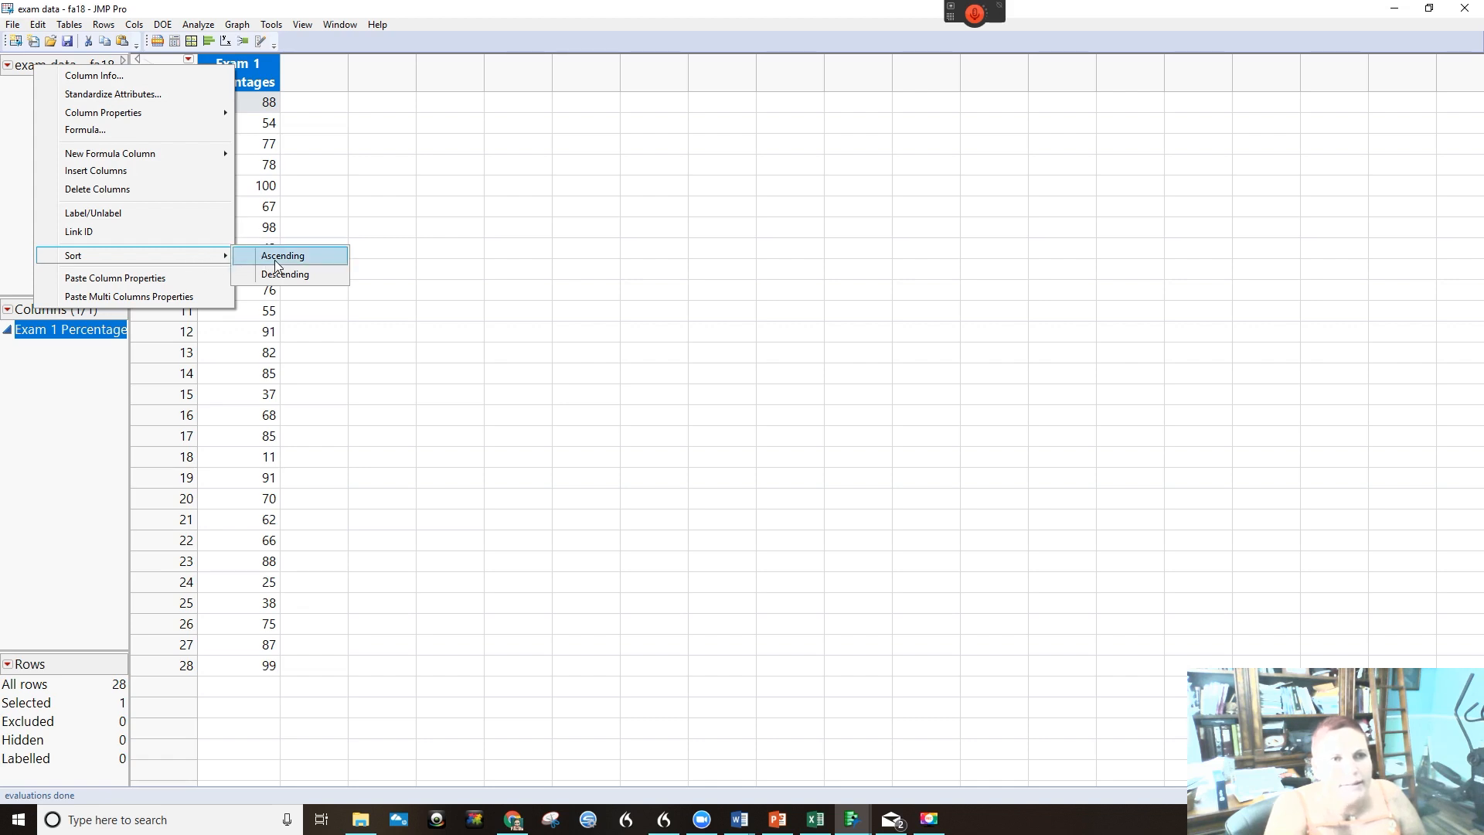
# Step: Sort the Exam 1 Percentages column ascending, from 11 up to 100
pyautogui.click(282, 256)
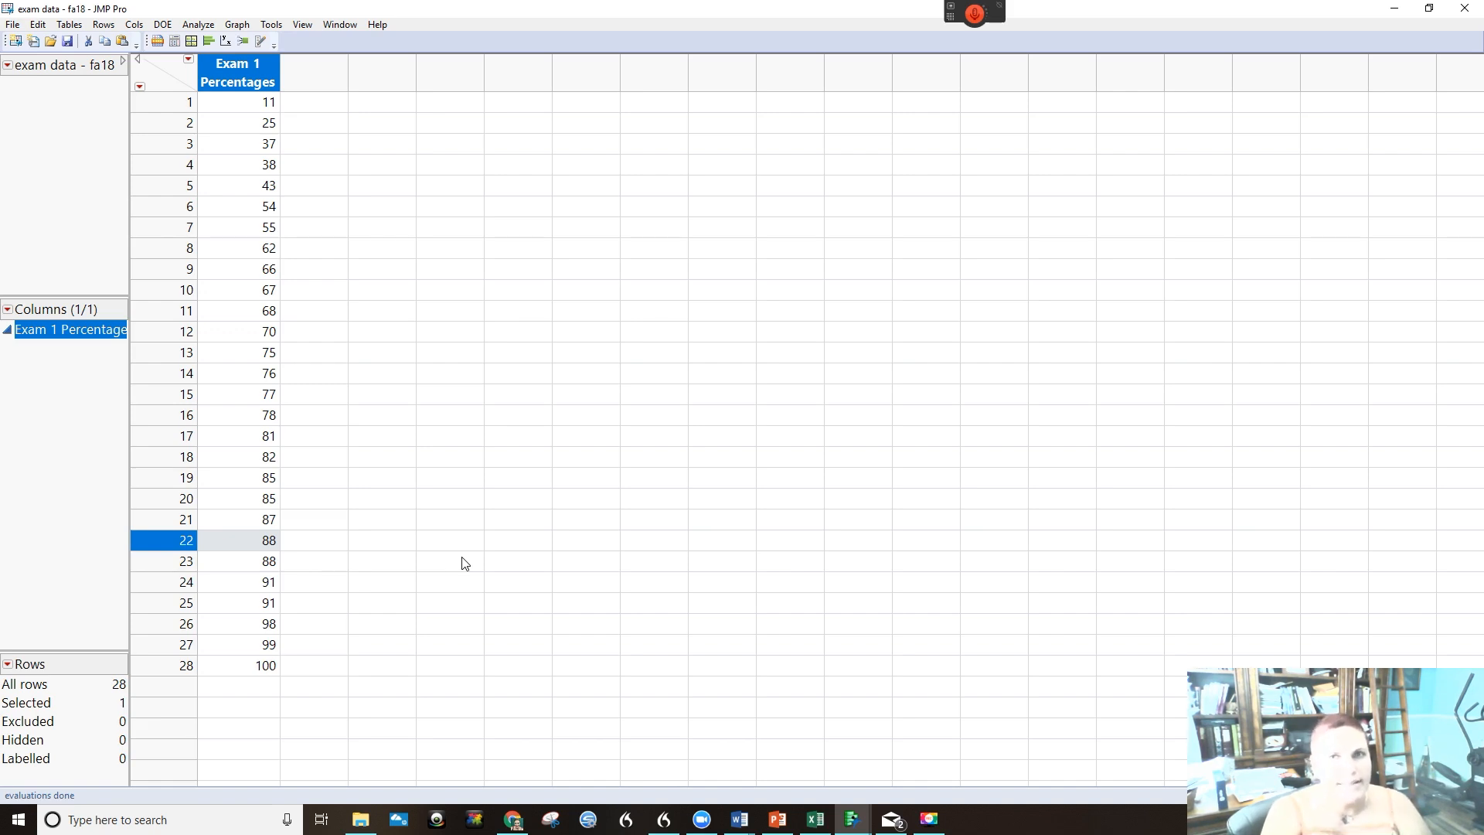
pyautogui.moveTo(458, 531)
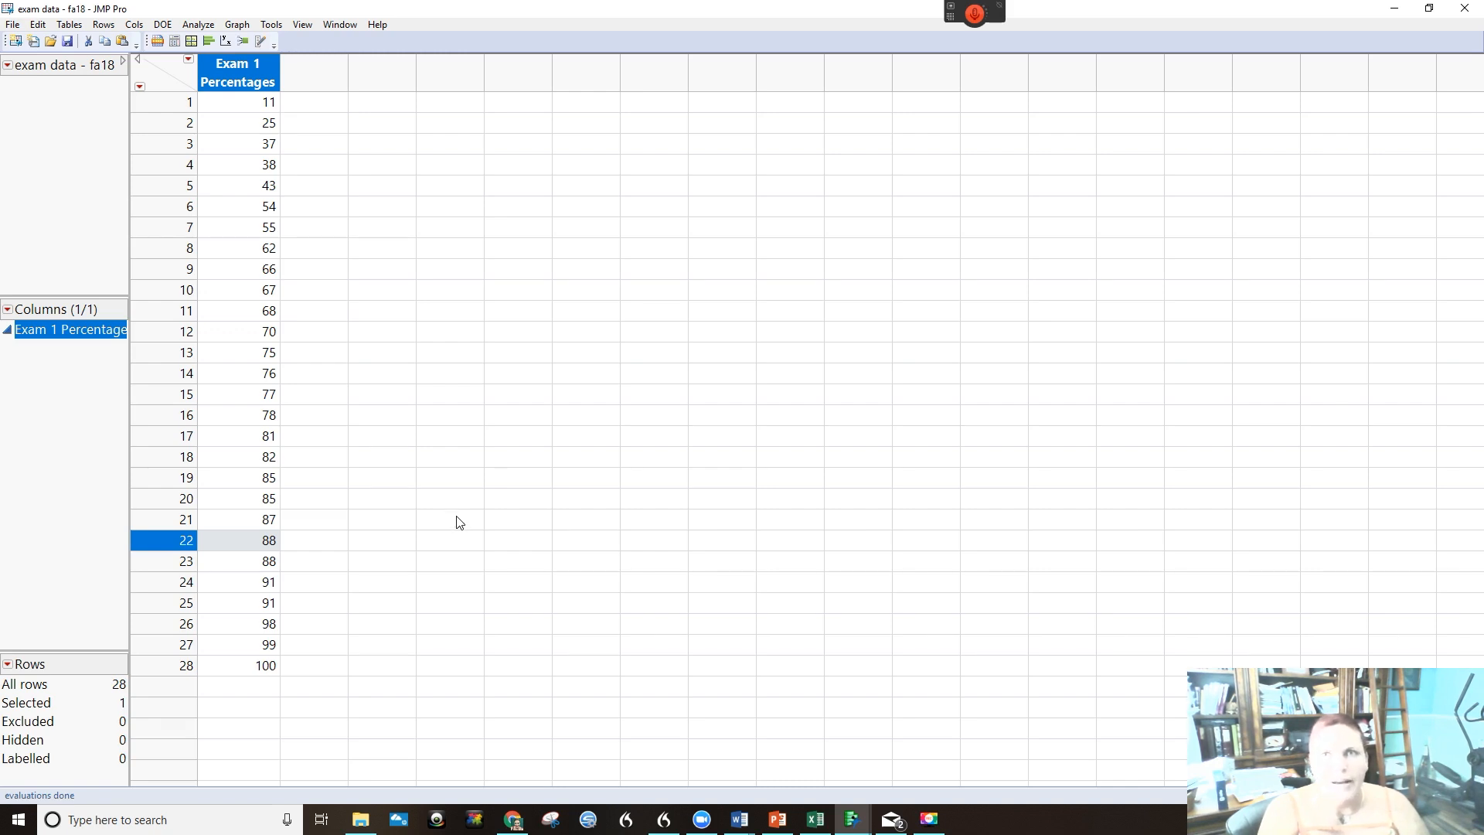
pyautogui.moveTo(464, 500)
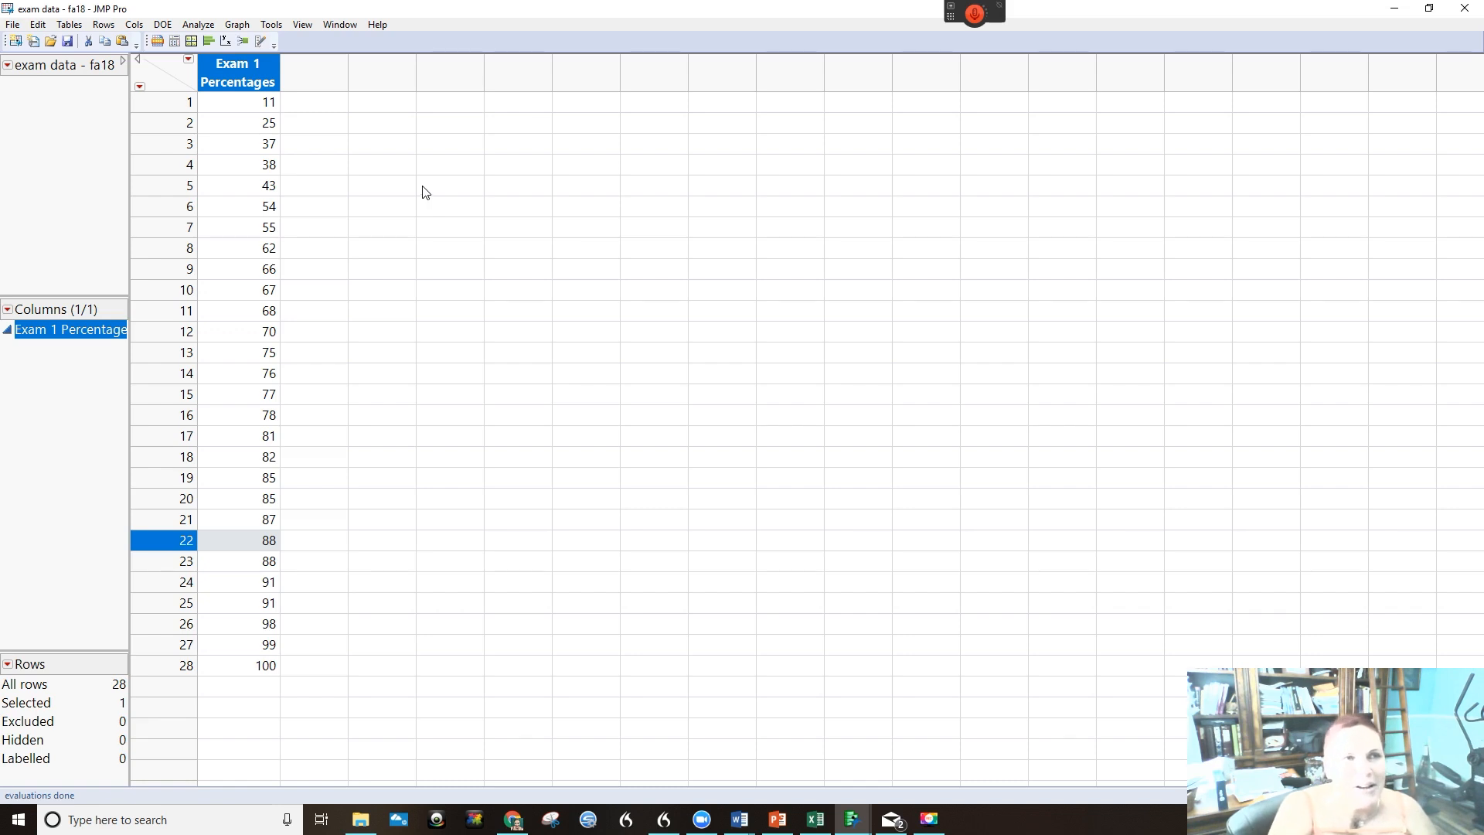
pyautogui.moveTo(388, 138)
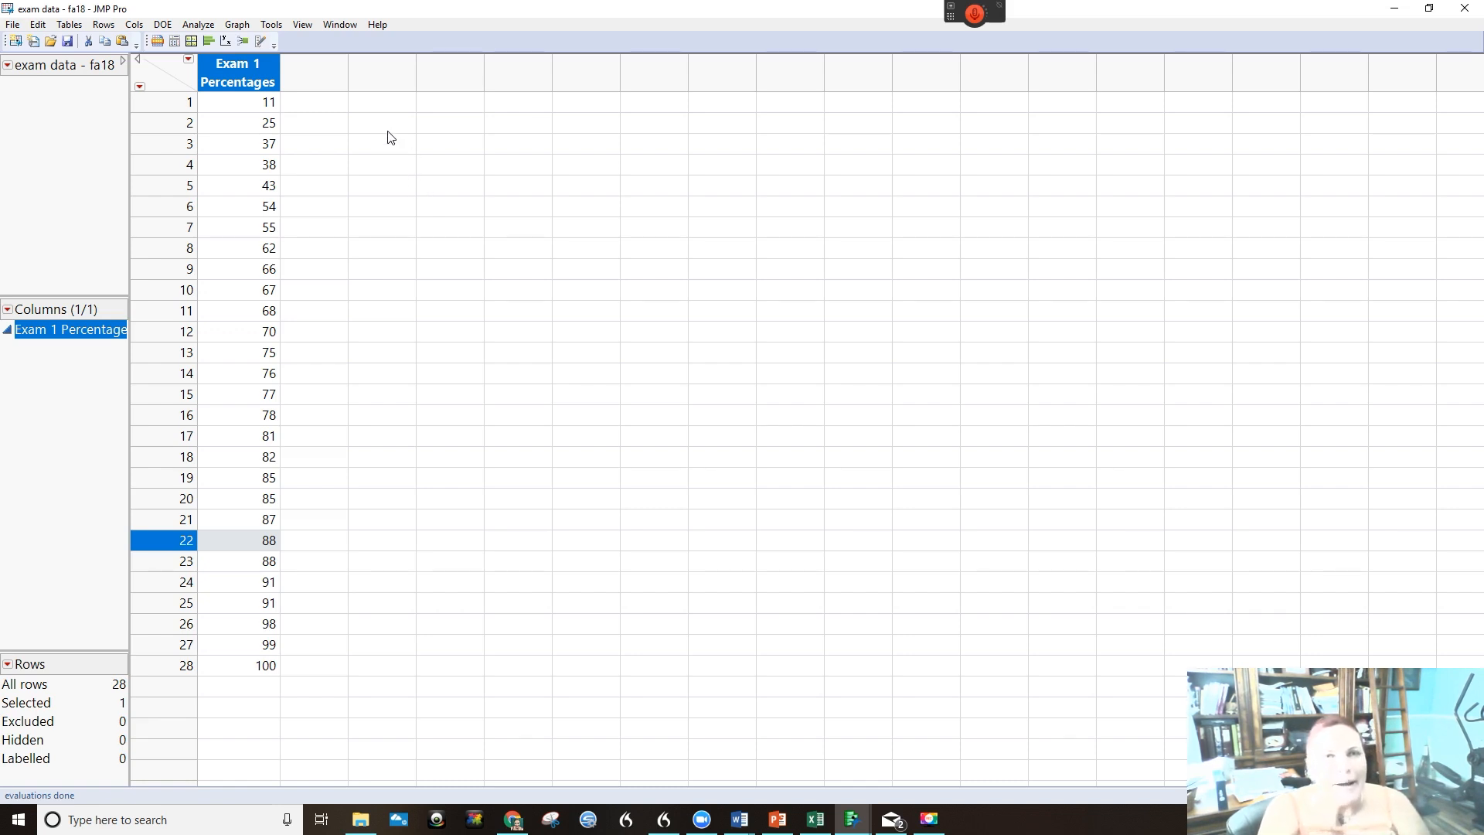
pyautogui.moveTo(182, 117)
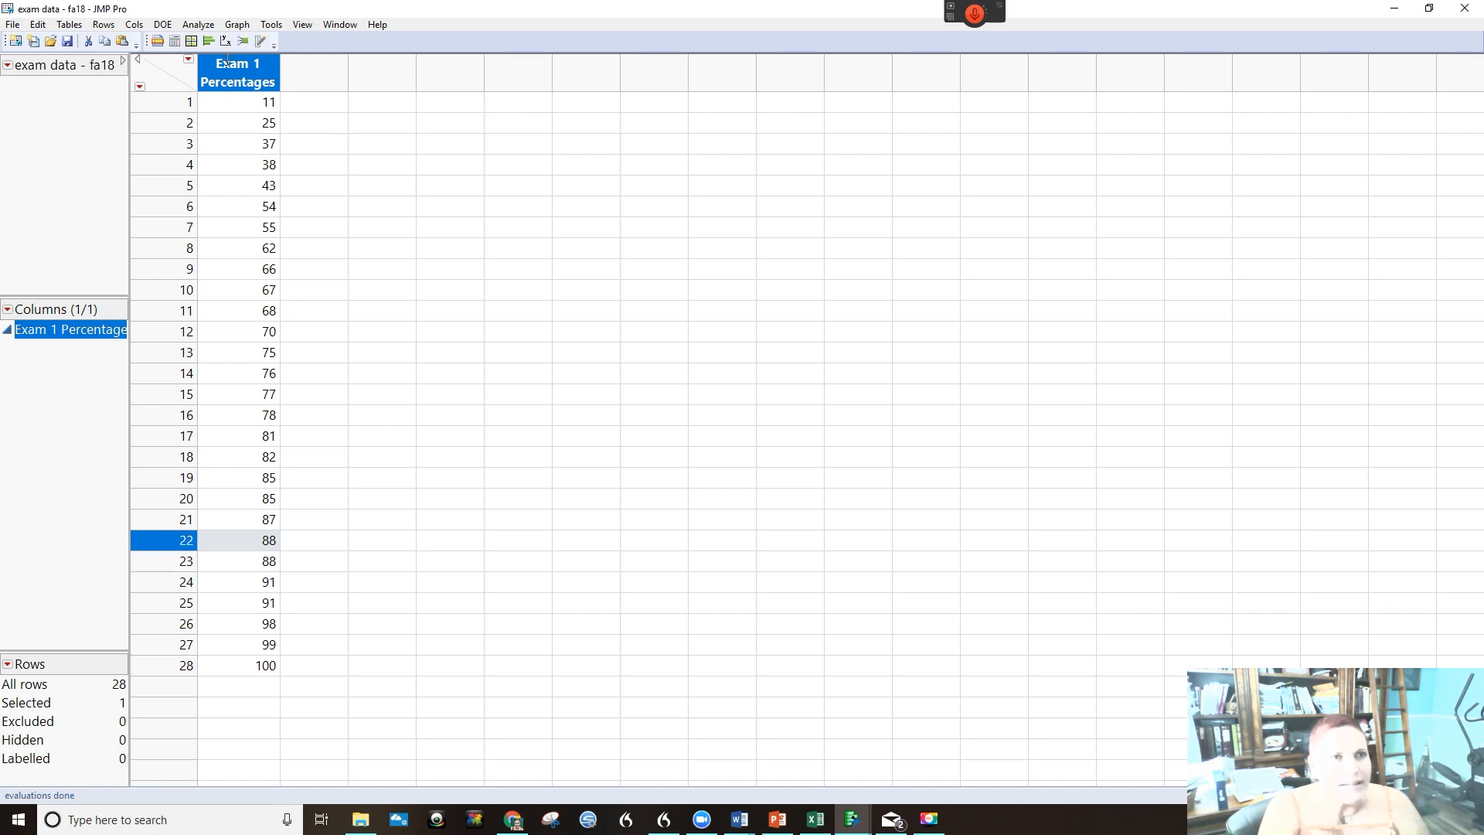
pyautogui.click(237, 24)
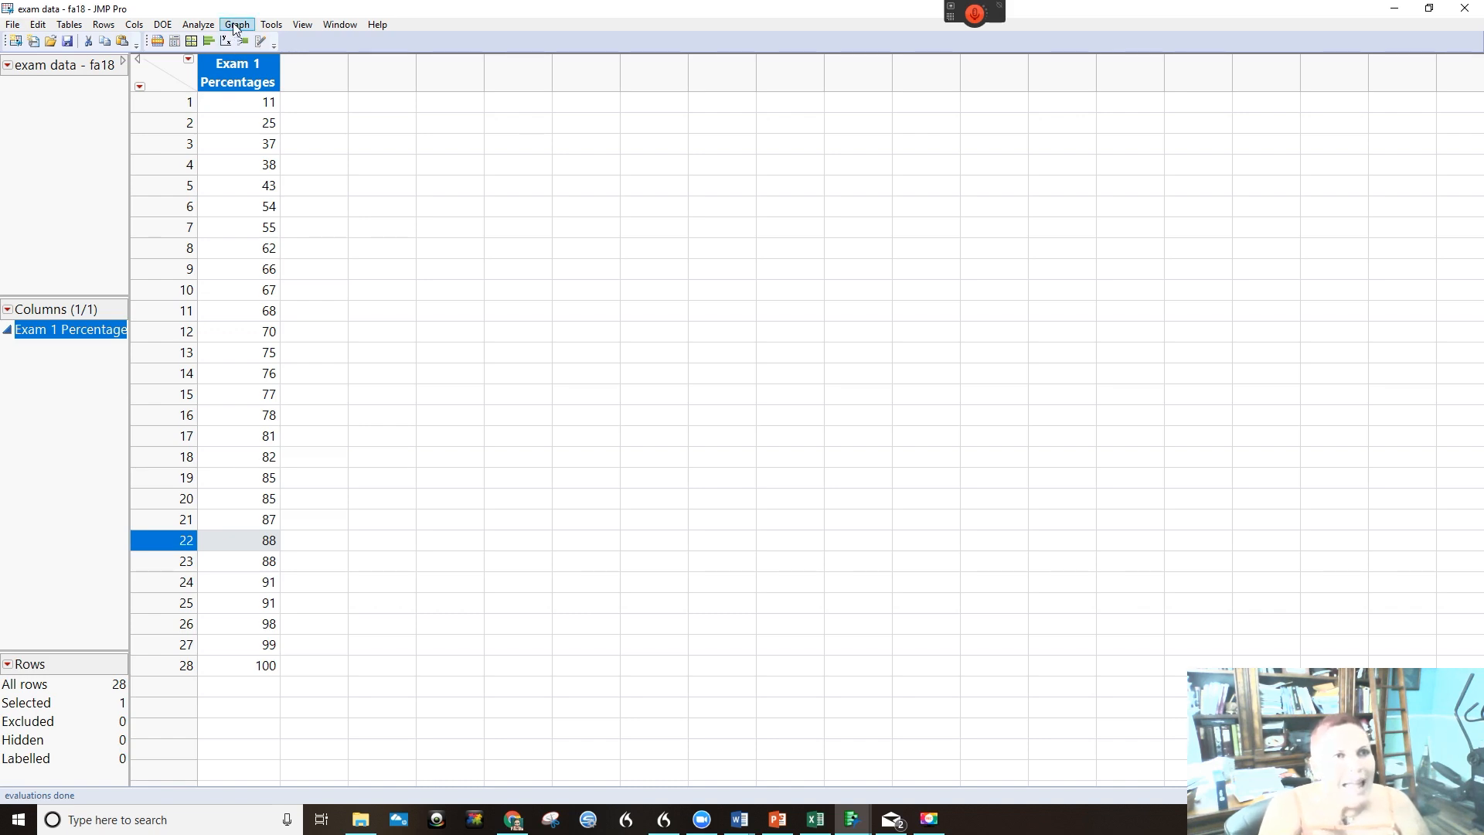
# Step: Set up a Distribution analysis with Exam 1 Percentages as Y and Histograms Only checked
pyautogui.click(198, 24)
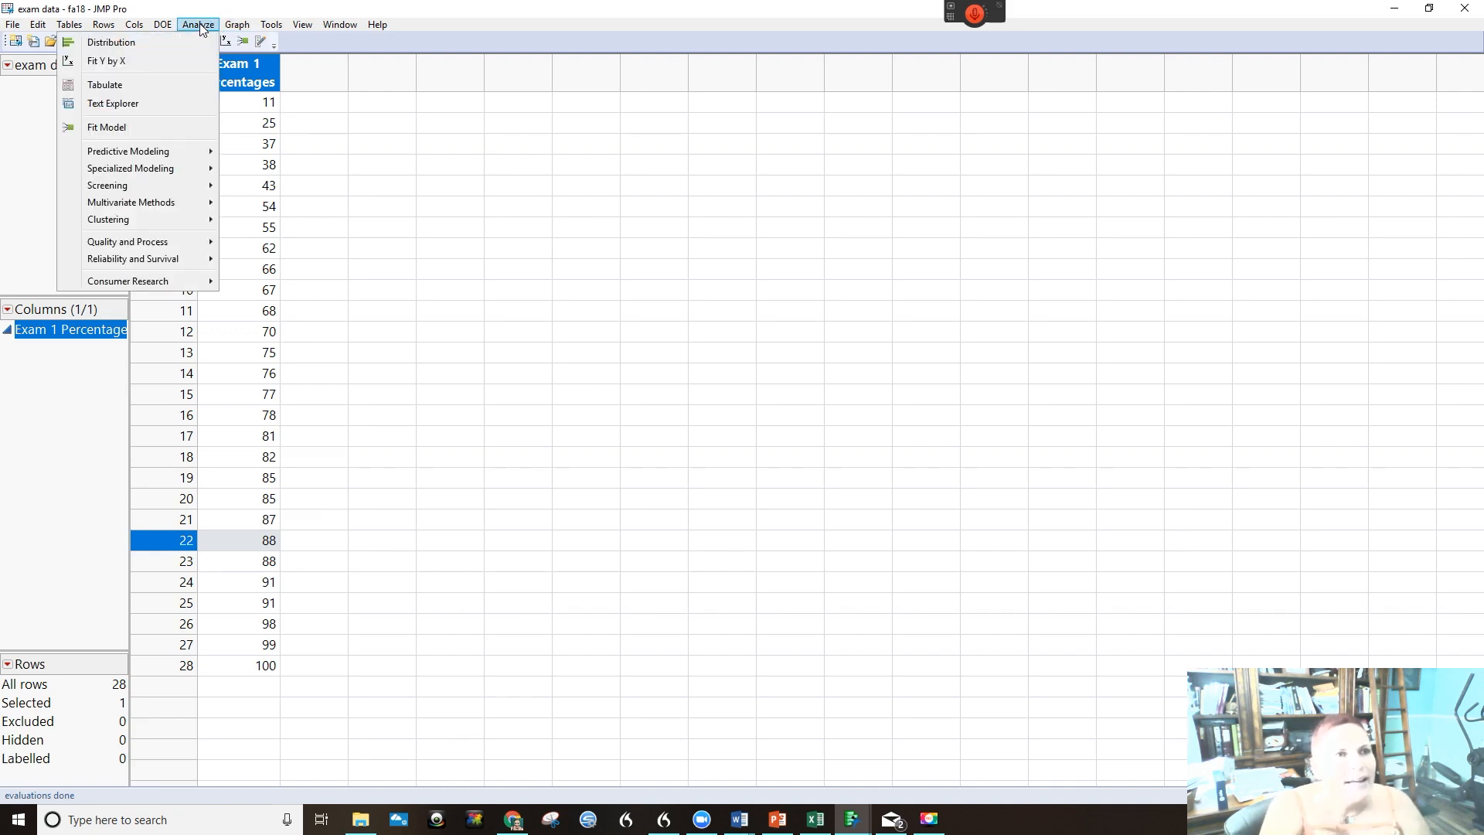
pyautogui.moveTo(111, 42)
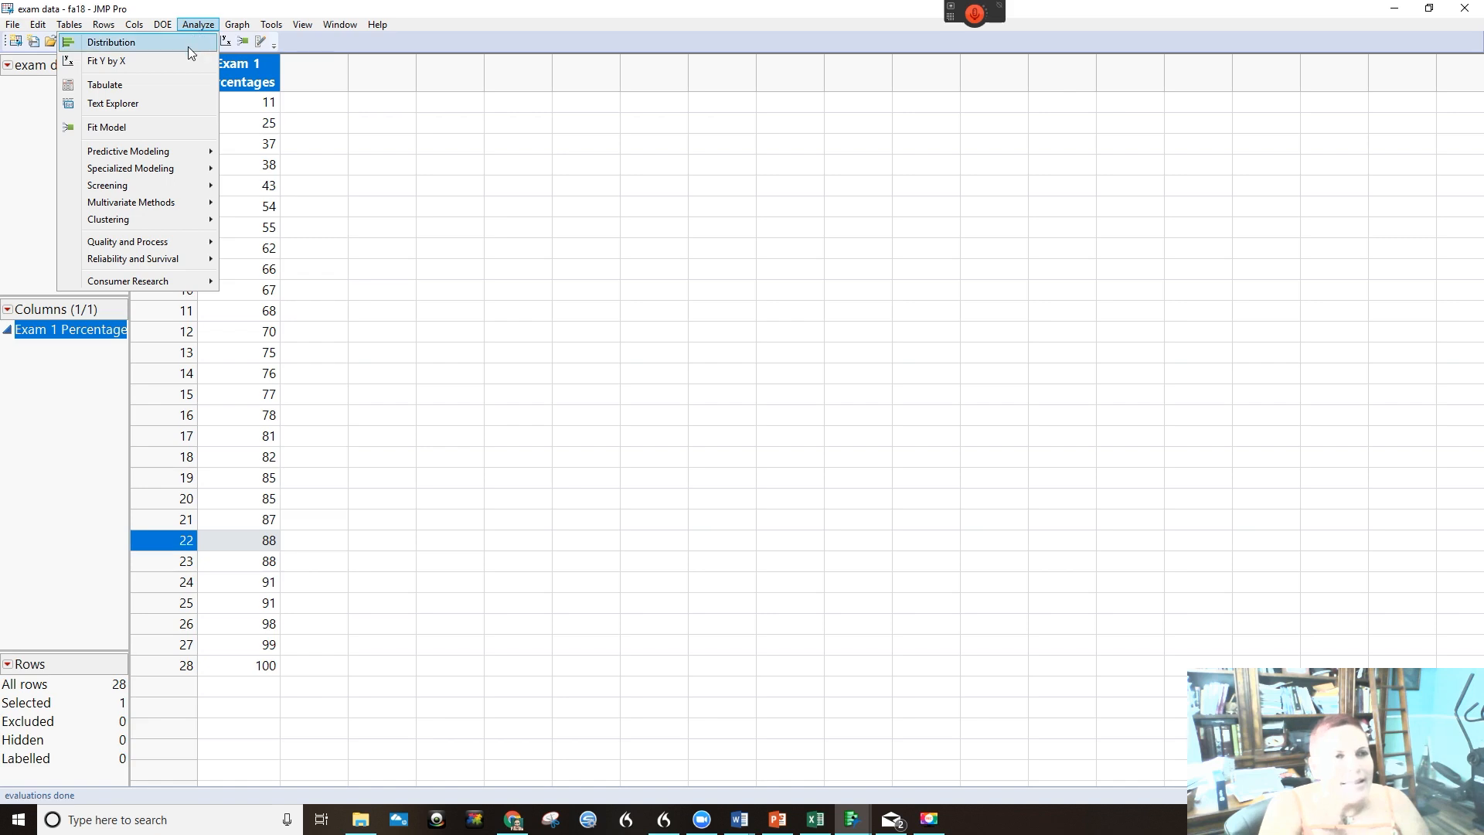
pyautogui.click(197, 24)
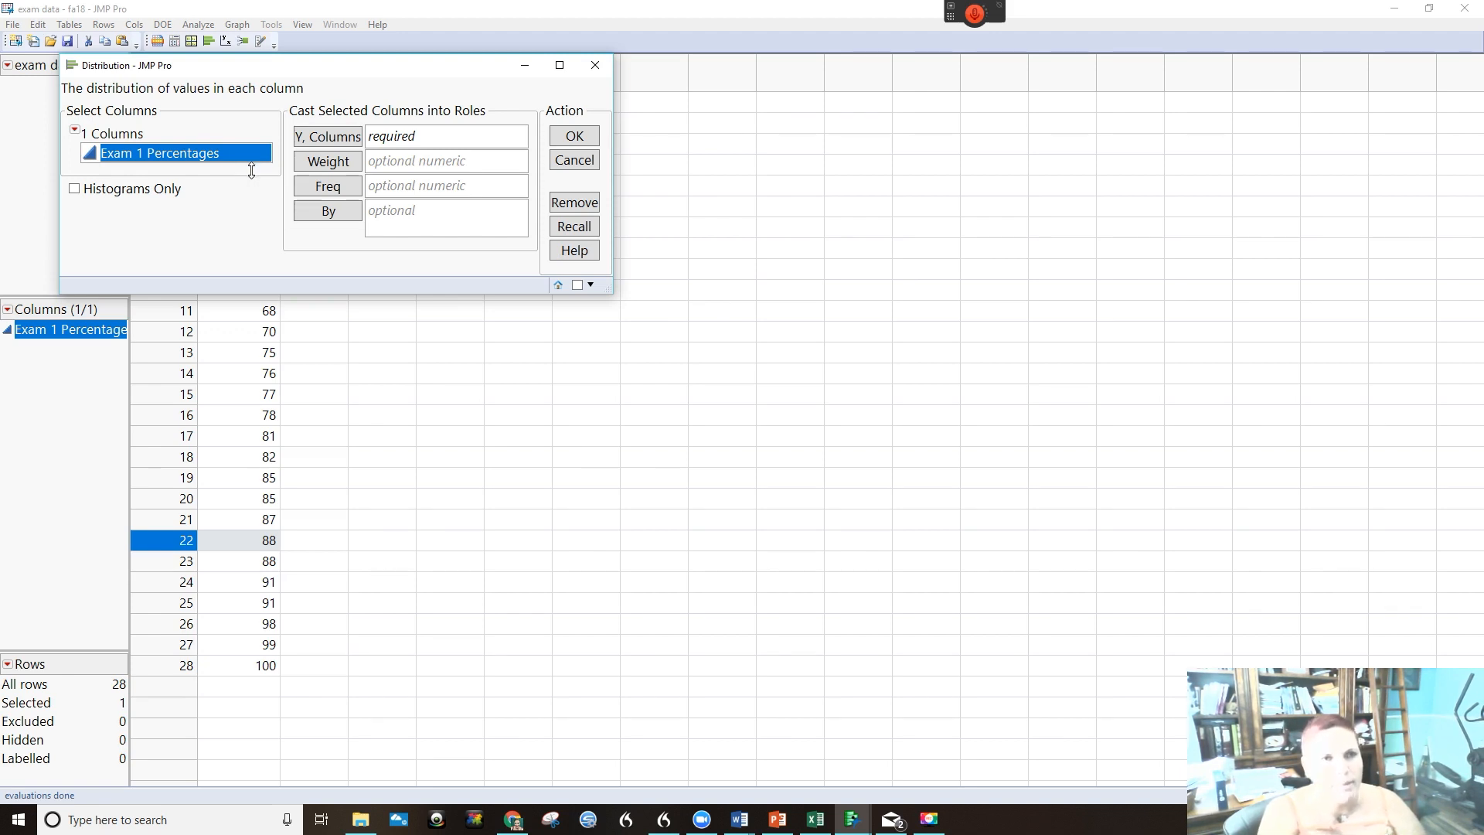
pyautogui.moveTo(255, 159)
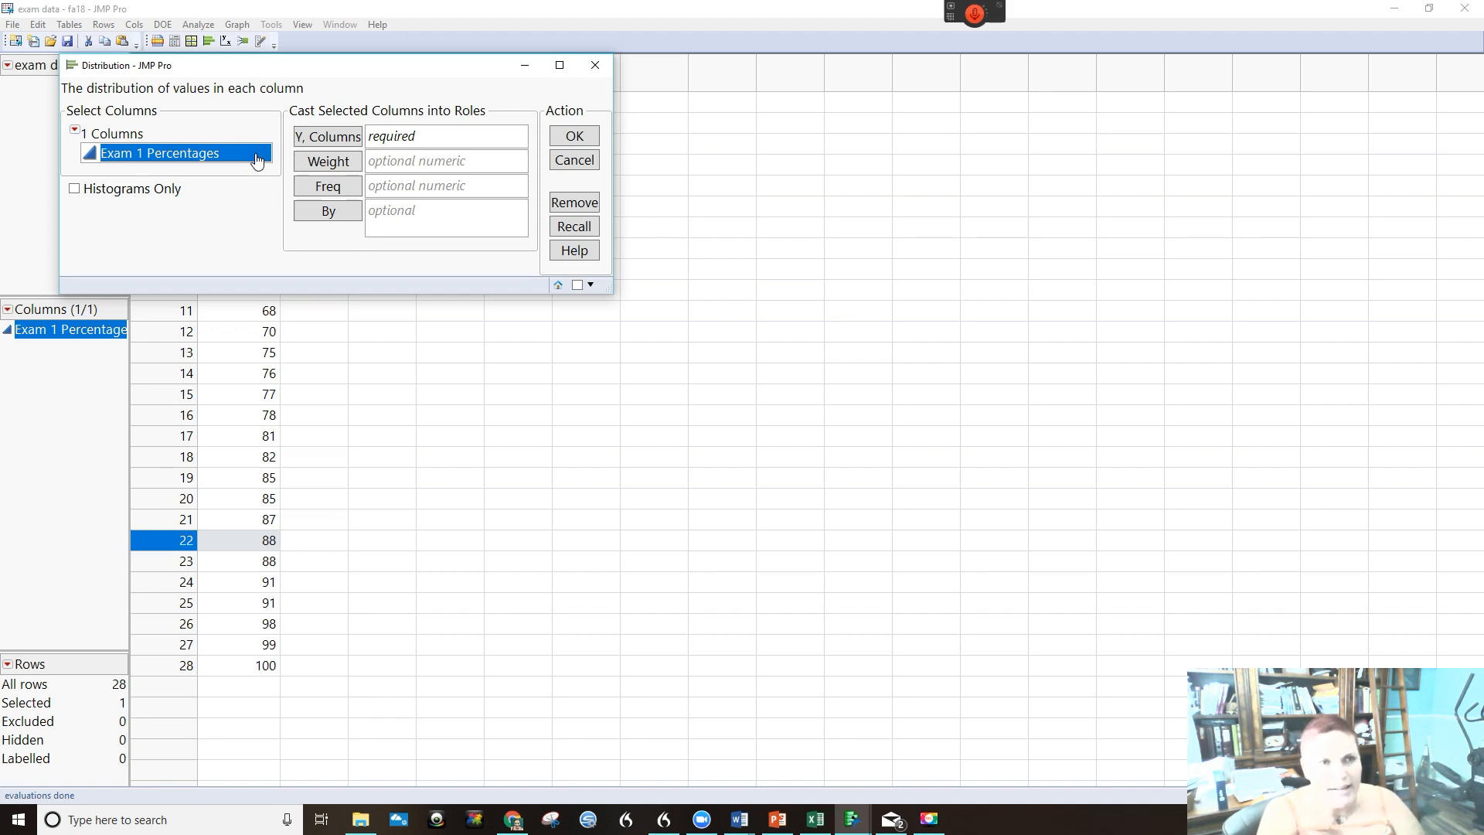
pyautogui.moveTo(234, 132)
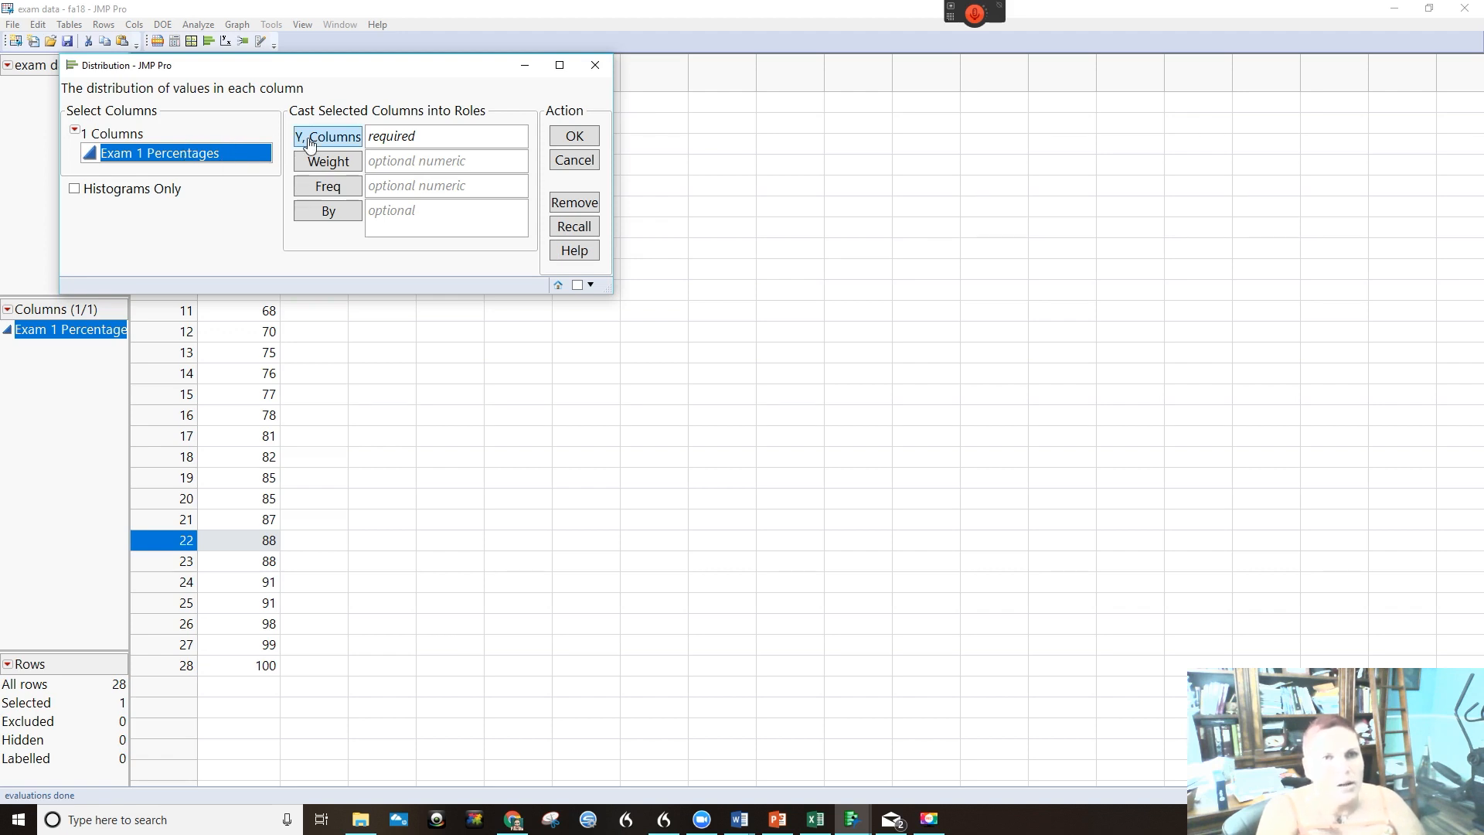
pyautogui.click(328, 136)
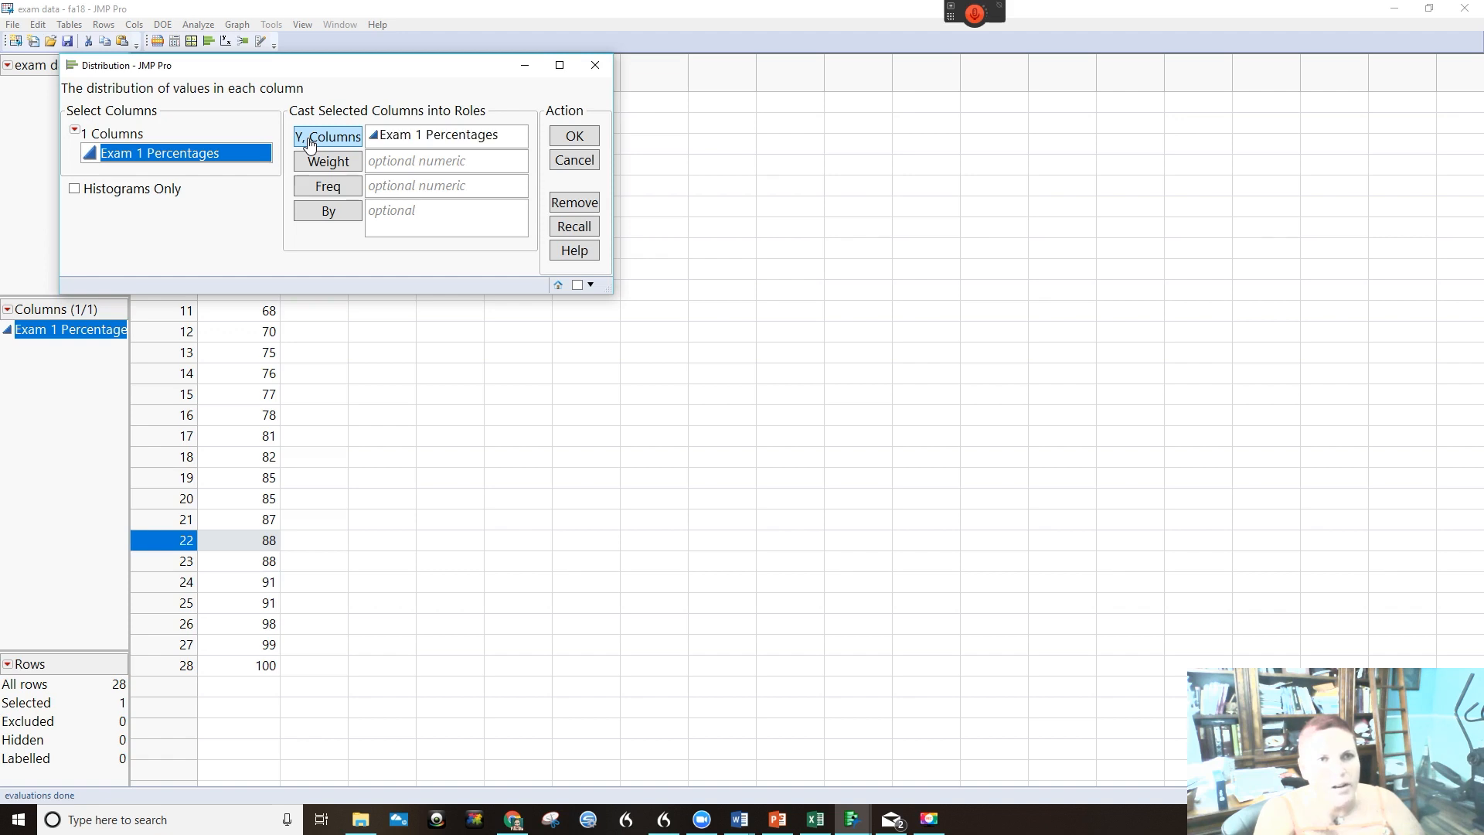
pyautogui.click(75, 188)
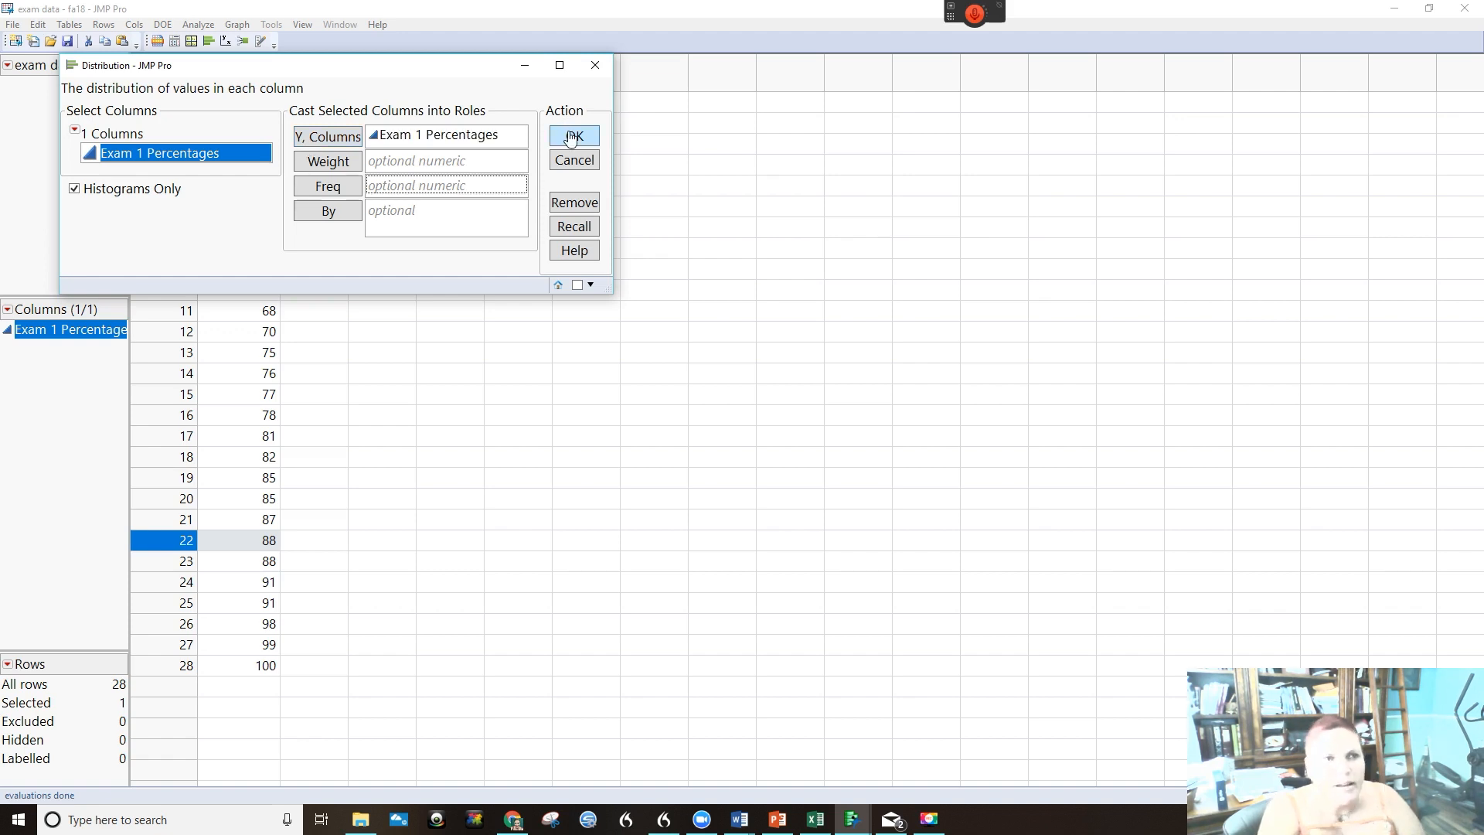
# Step: Run the Distribution, place its report beside the data, and select the lowest bar (row 11)
pyautogui.click(574, 135)
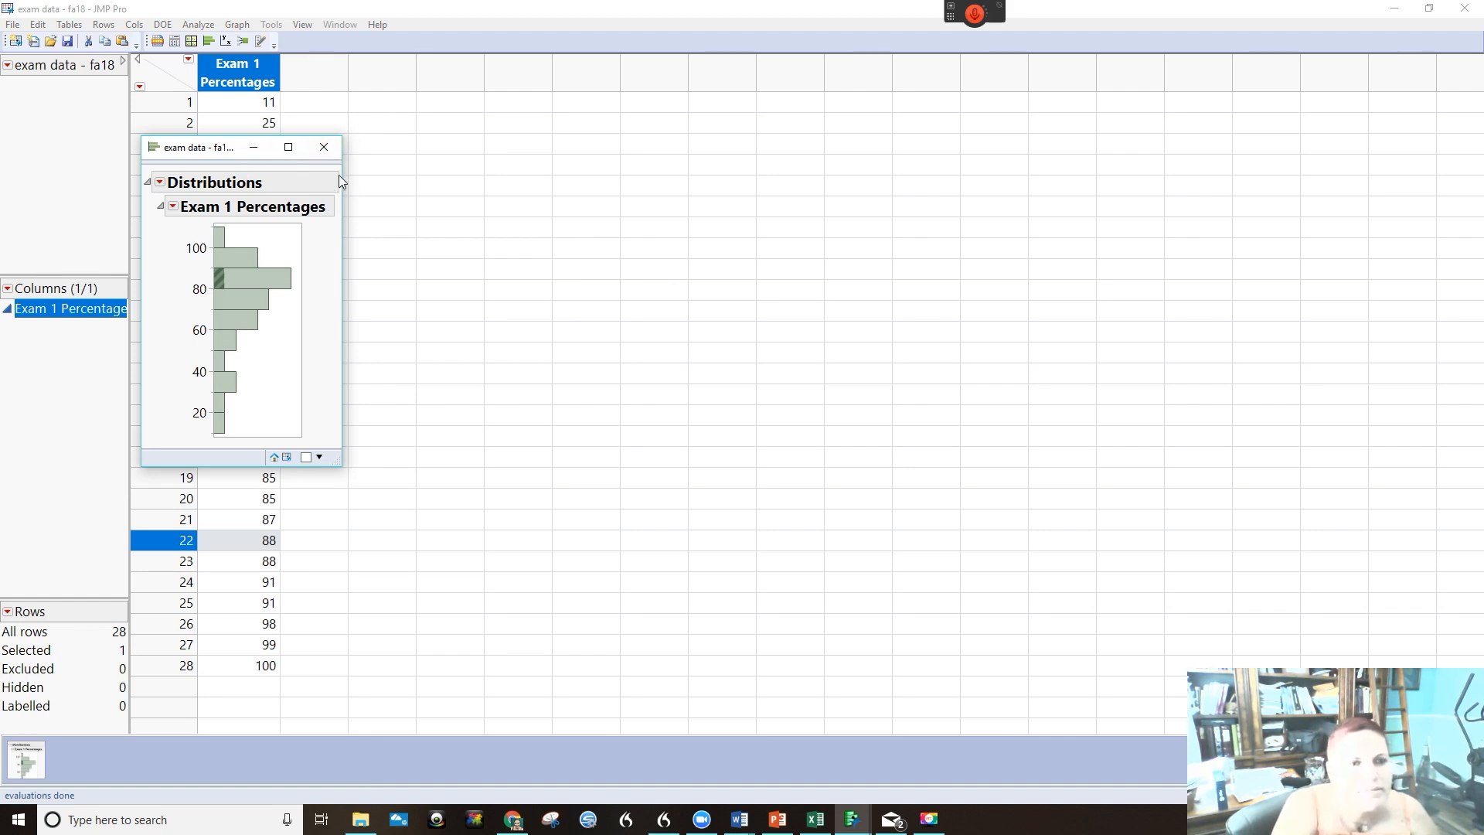
pyautogui.moveTo(262, 552)
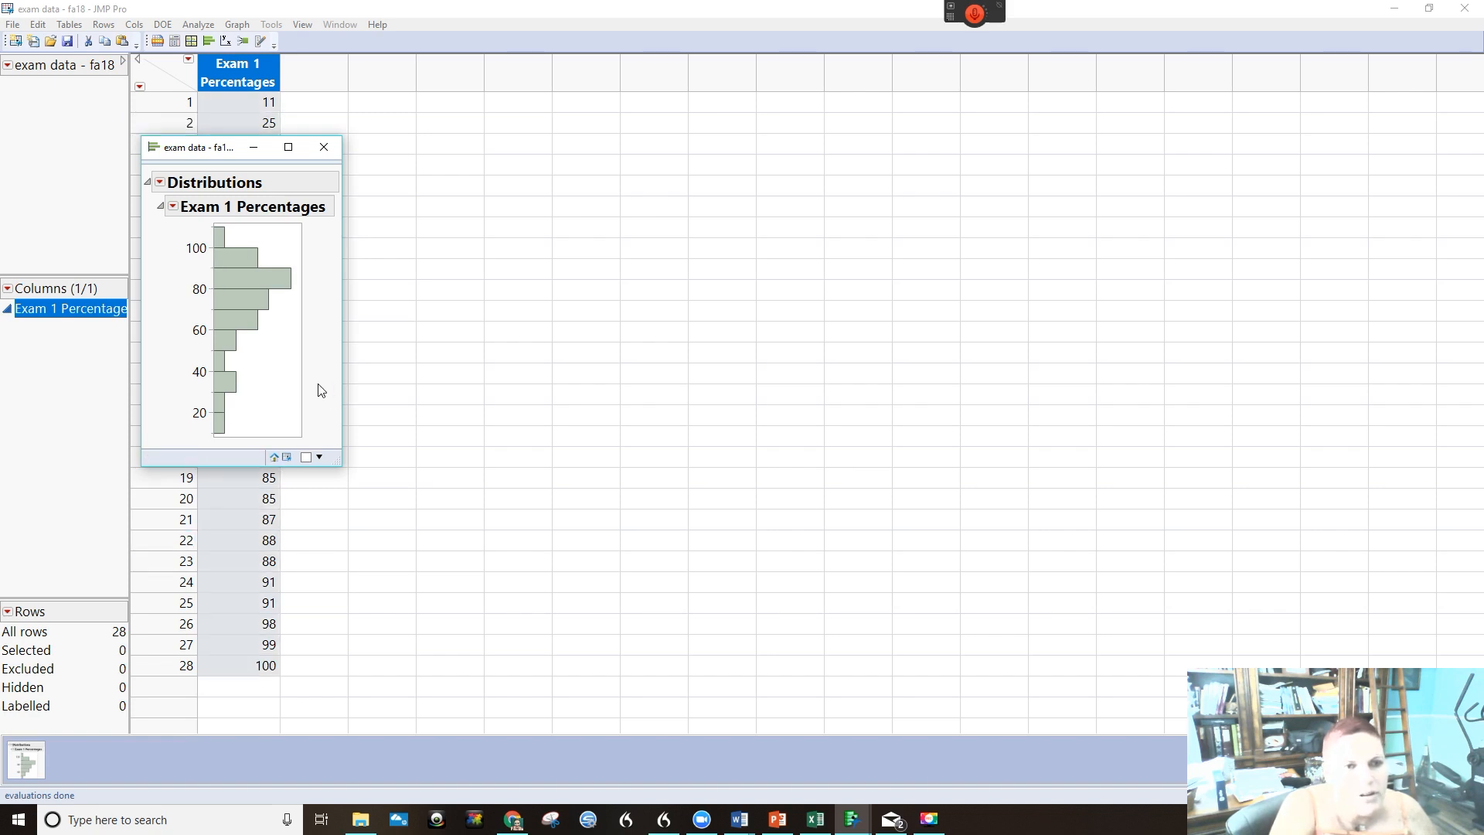
pyautogui.moveTo(293, 139)
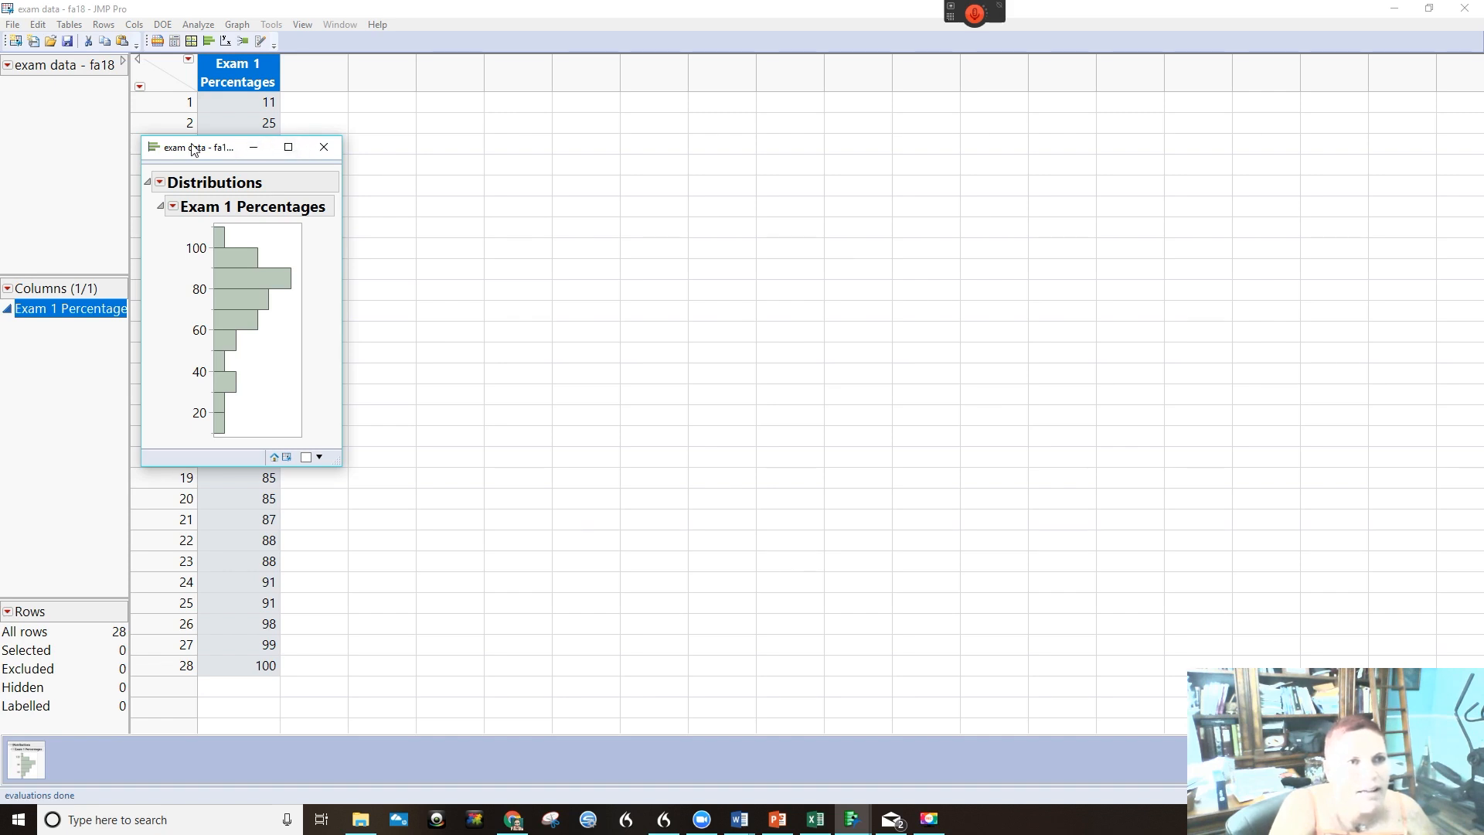
pyautogui.moveTo(189, 147); pyautogui.dragTo(369, 122)
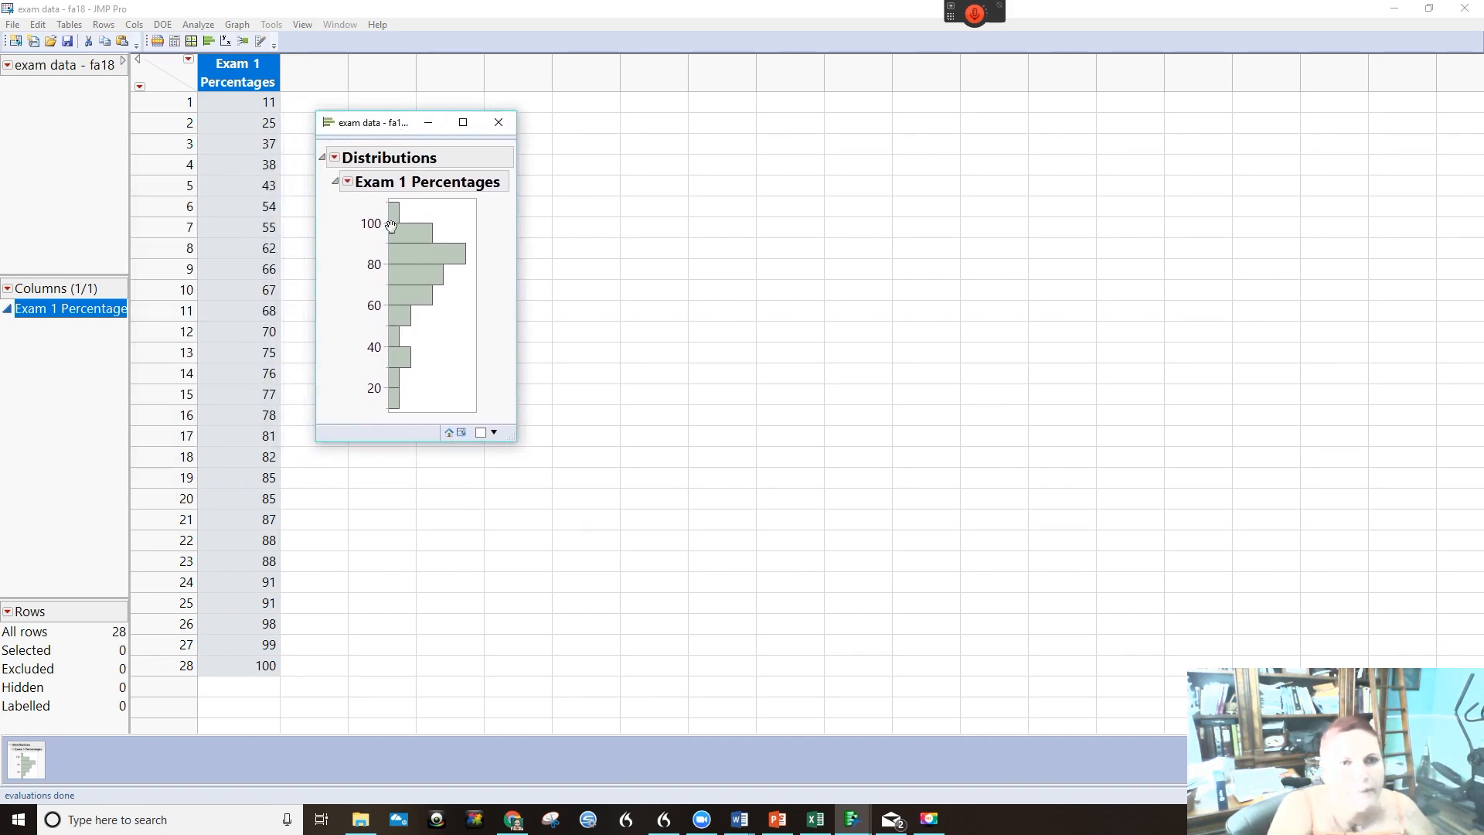
pyautogui.moveTo(409, 283)
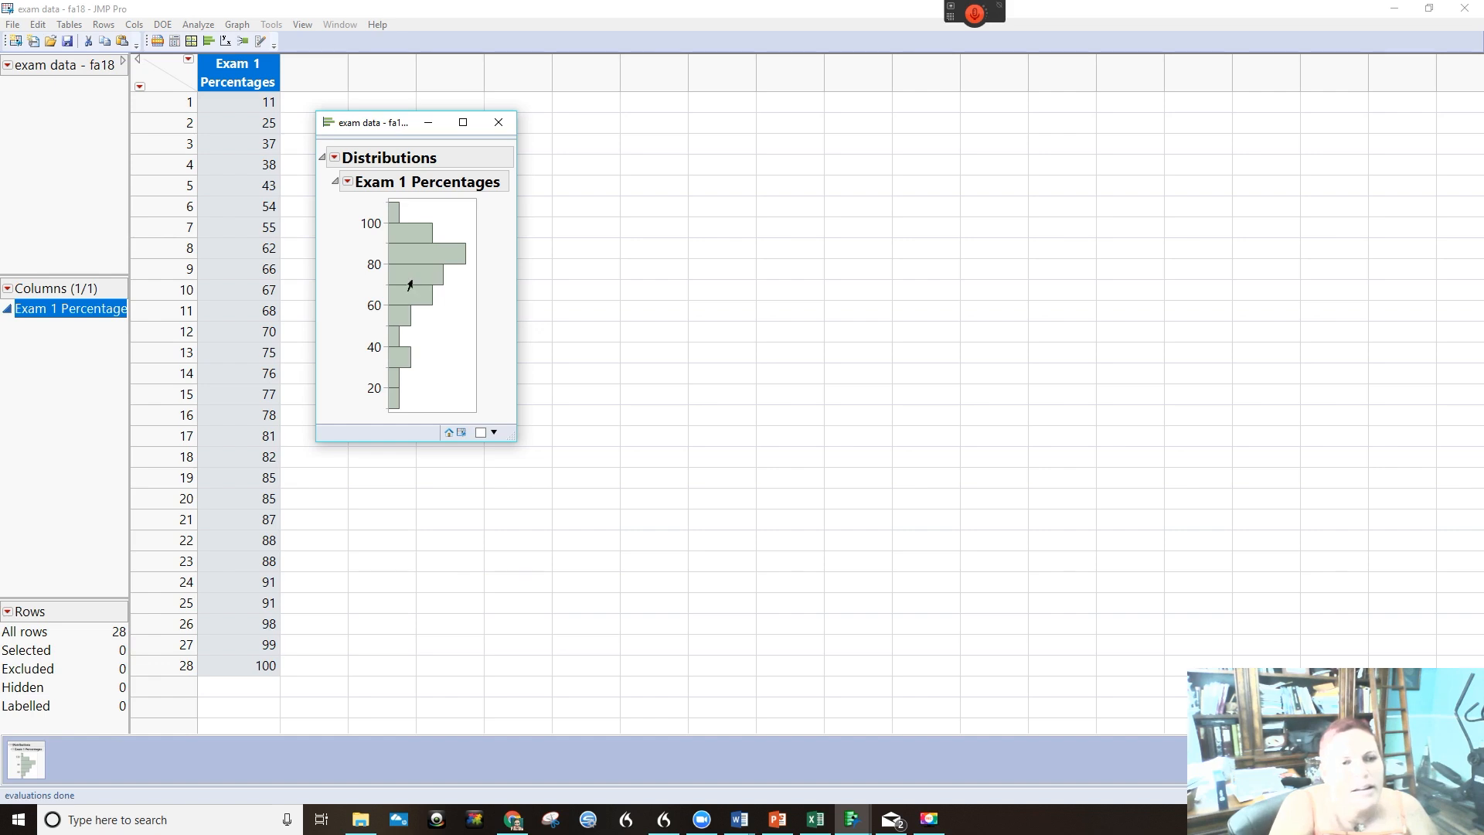
pyautogui.moveTo(383, 303)
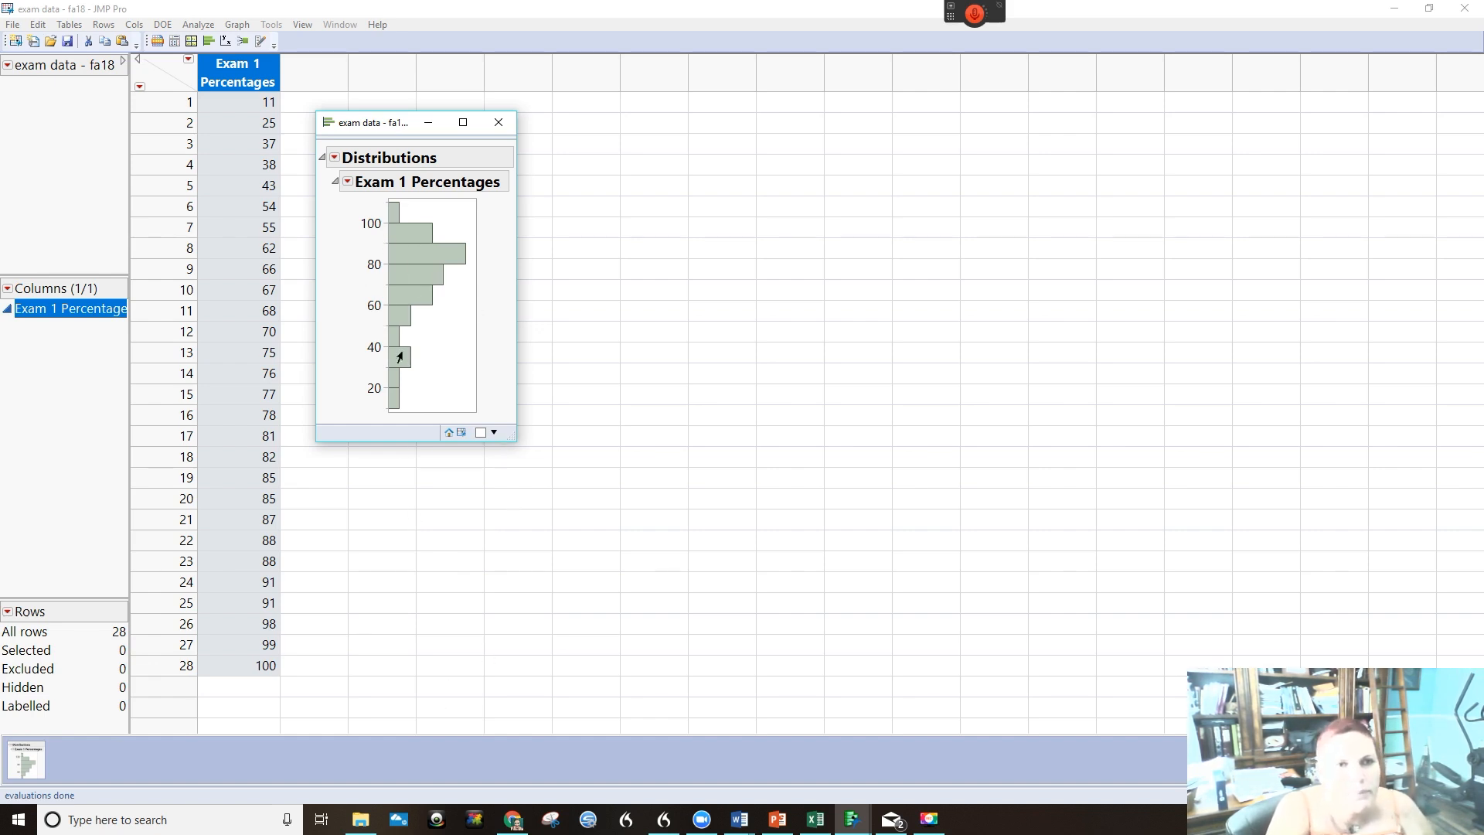
pyautogui.moveTo(378, 443)
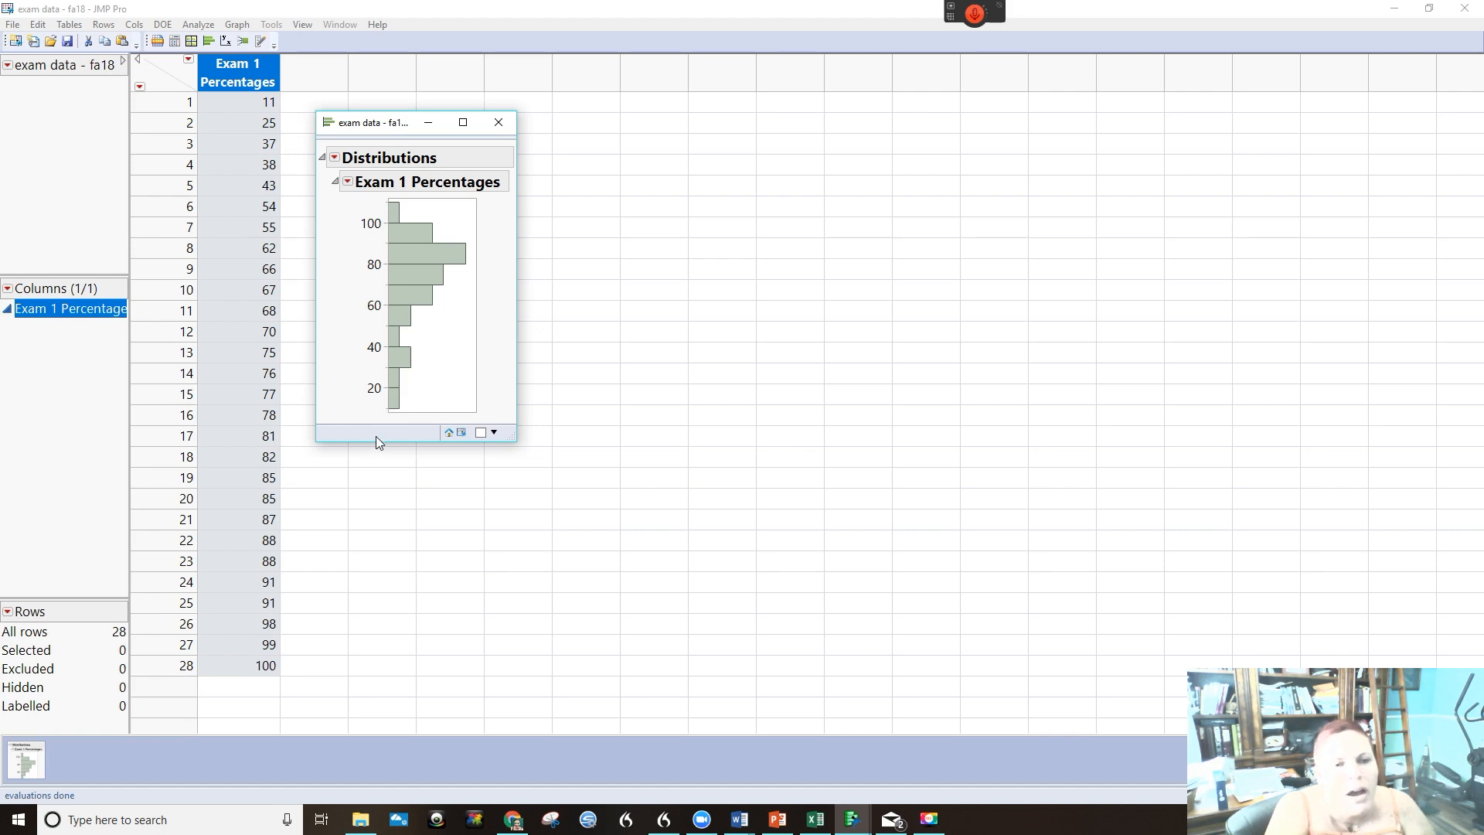
pyautogui.moveTo(404, 437)
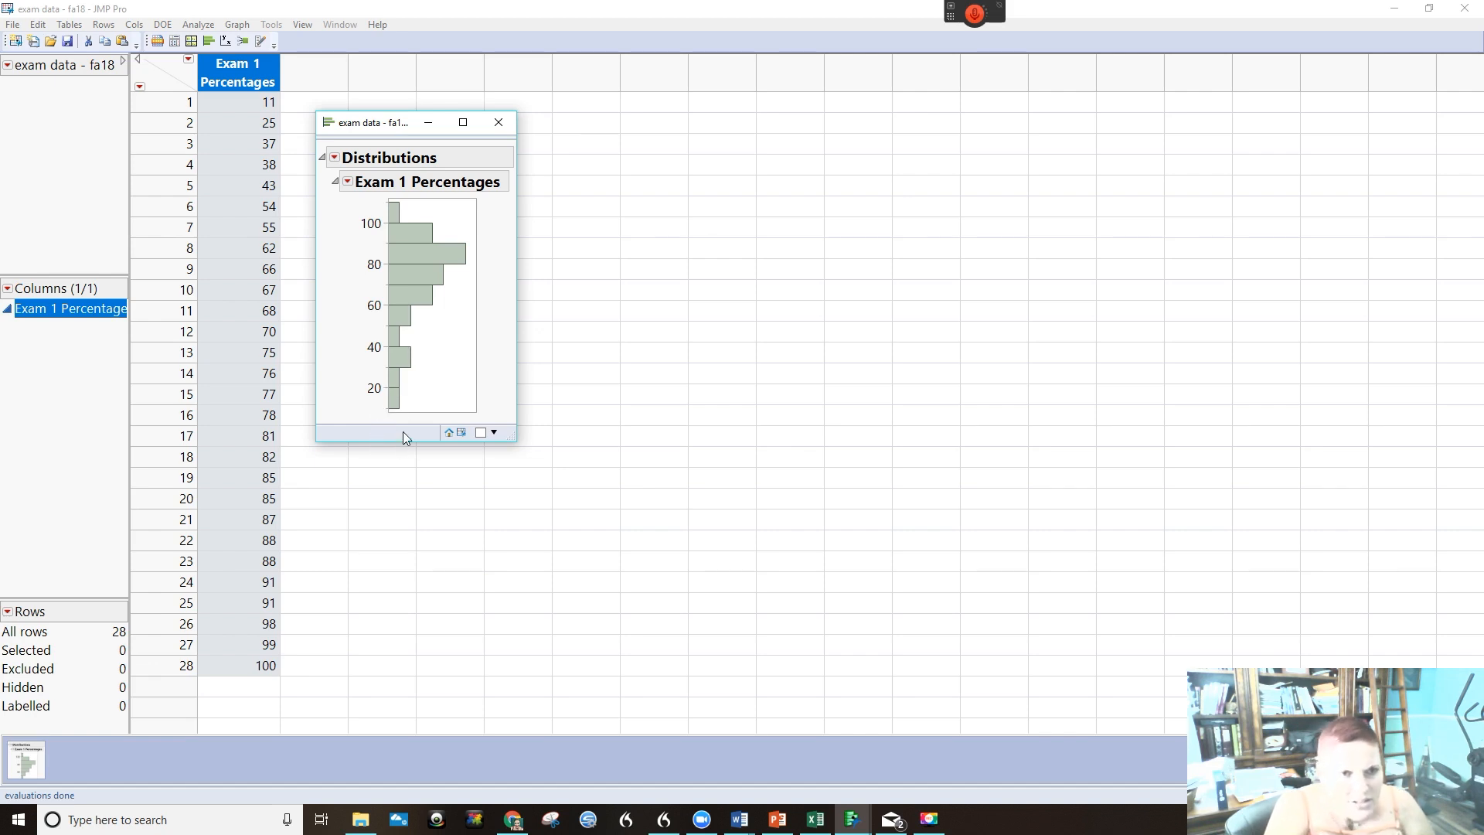
pyautogui.moveTo(400, 222)
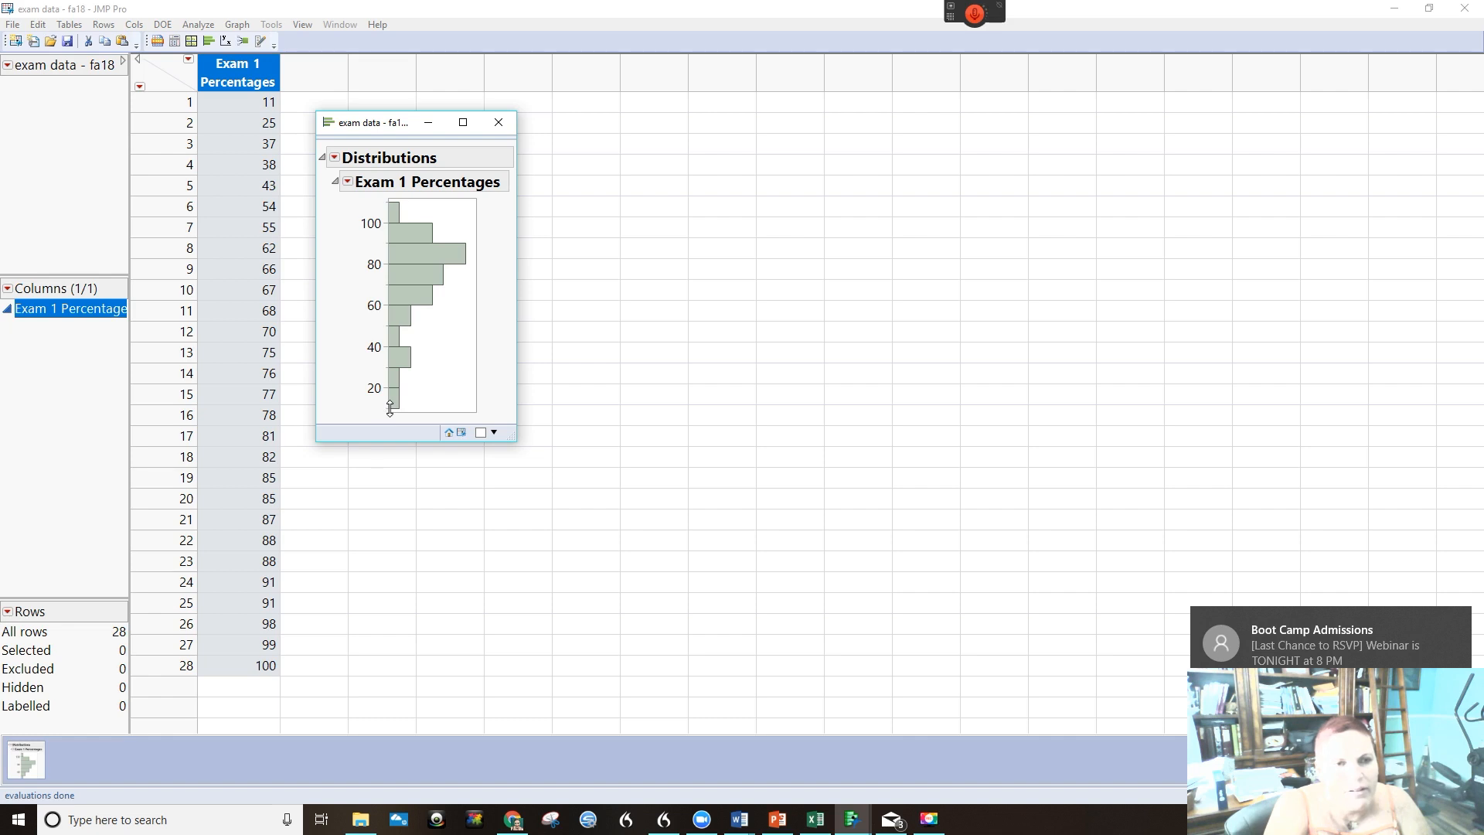
pyautogui.click(388, 401)
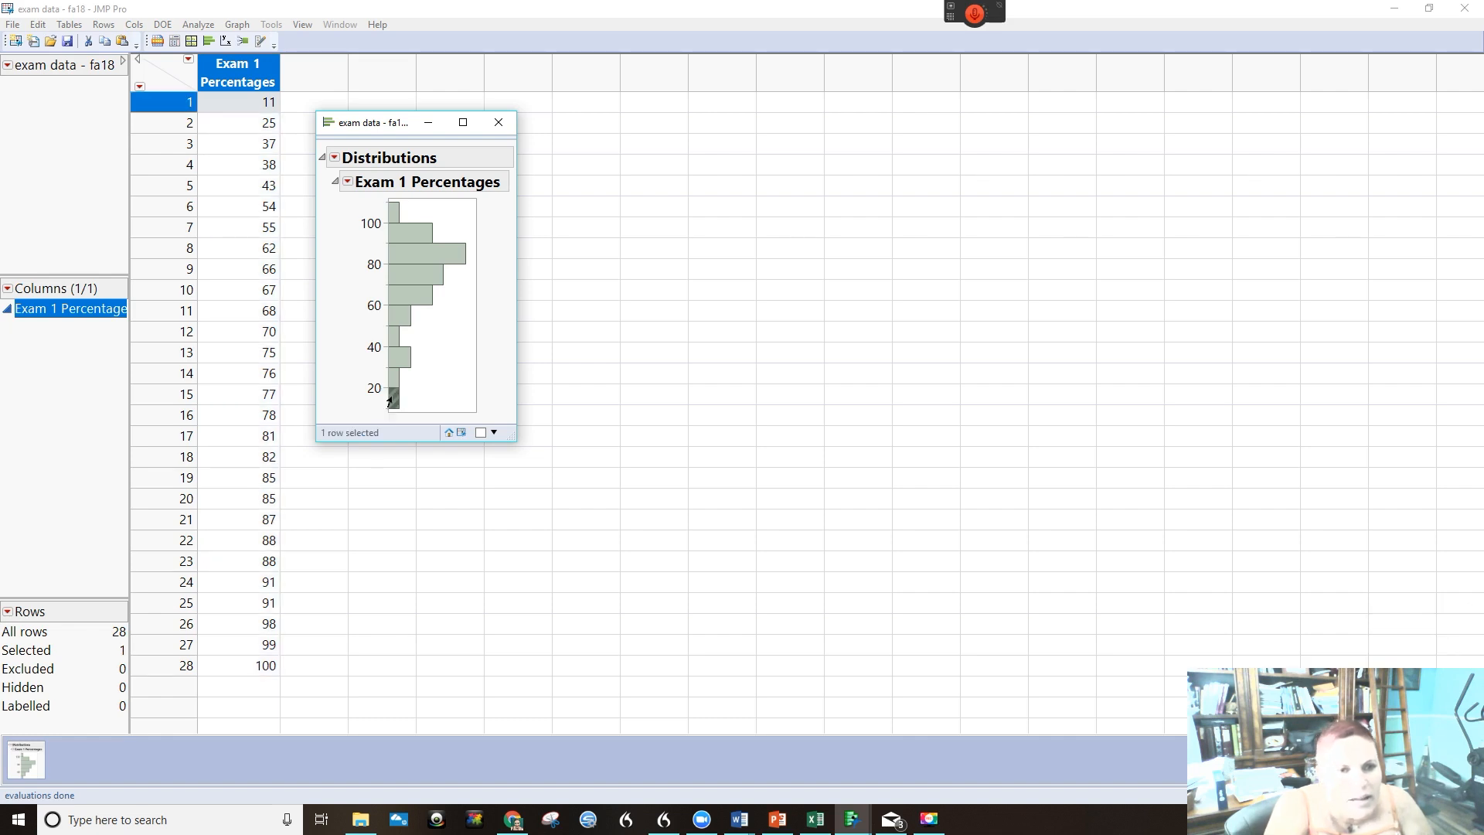
pyautogui.moveTo(250, 111)
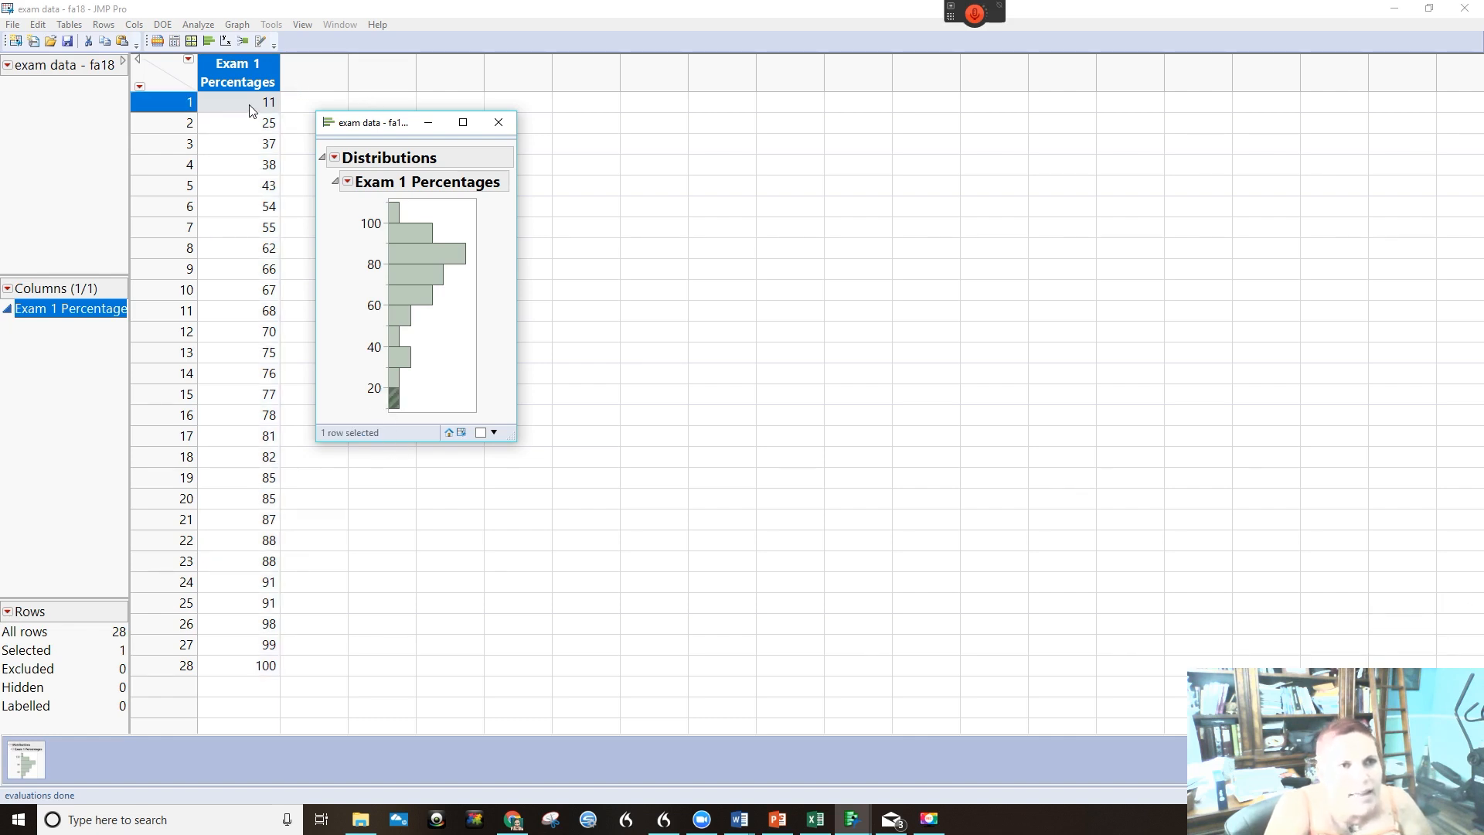
pyautogui.moveTo(247, 161)
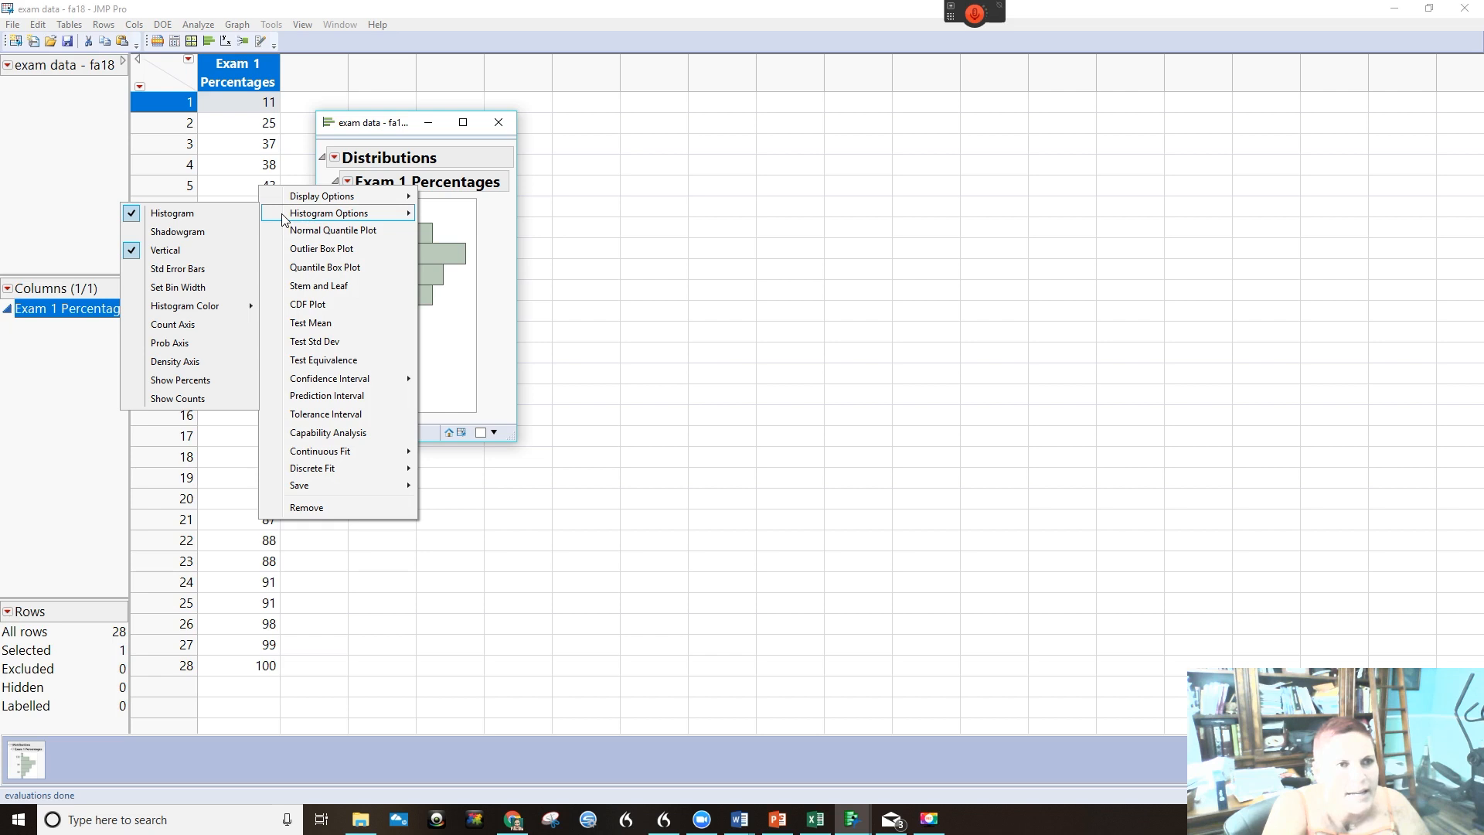
pyautogui.moveTo(216, 232)
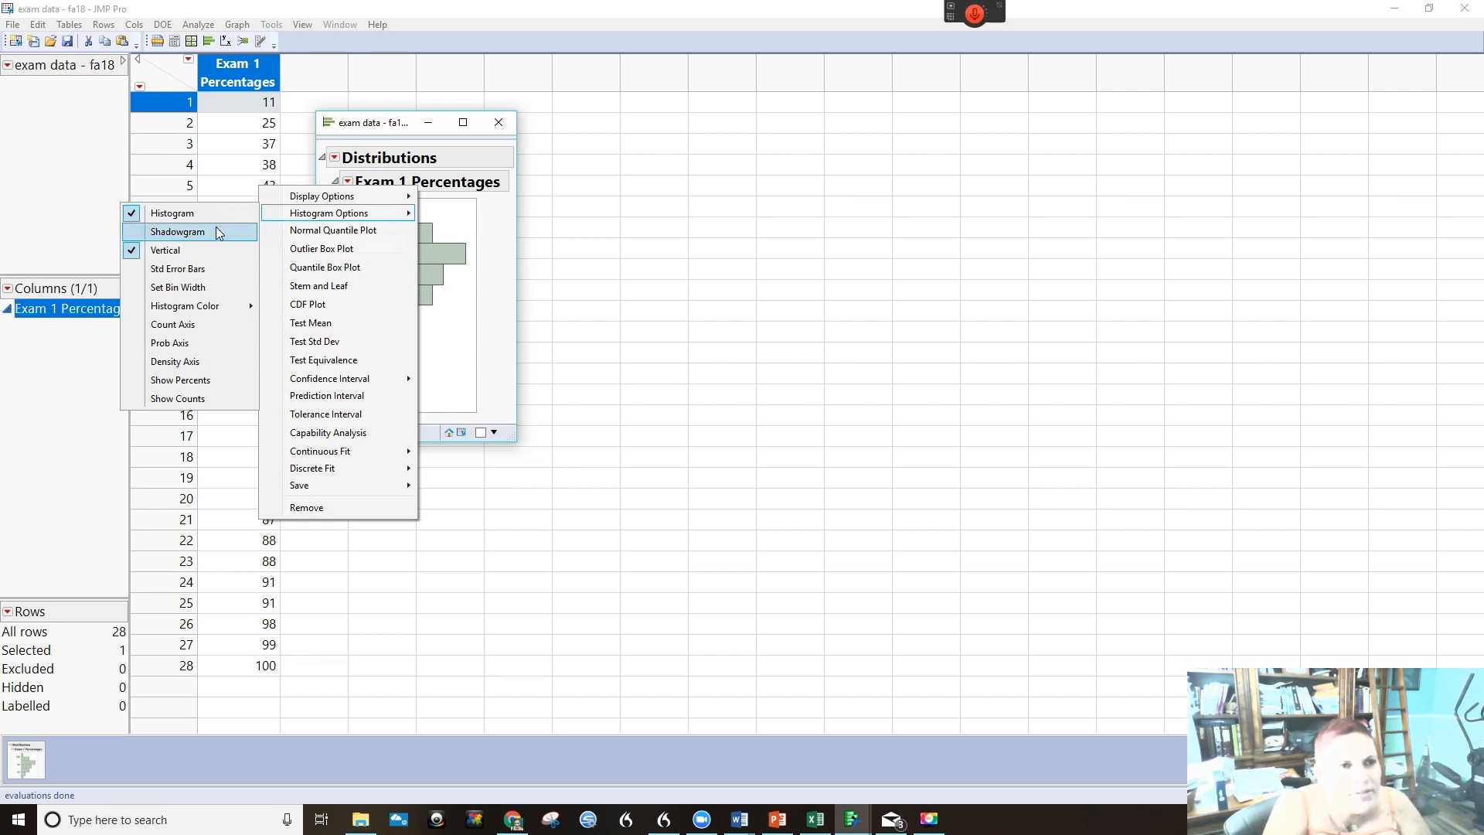
pyautogui.moveTo(164, 250)
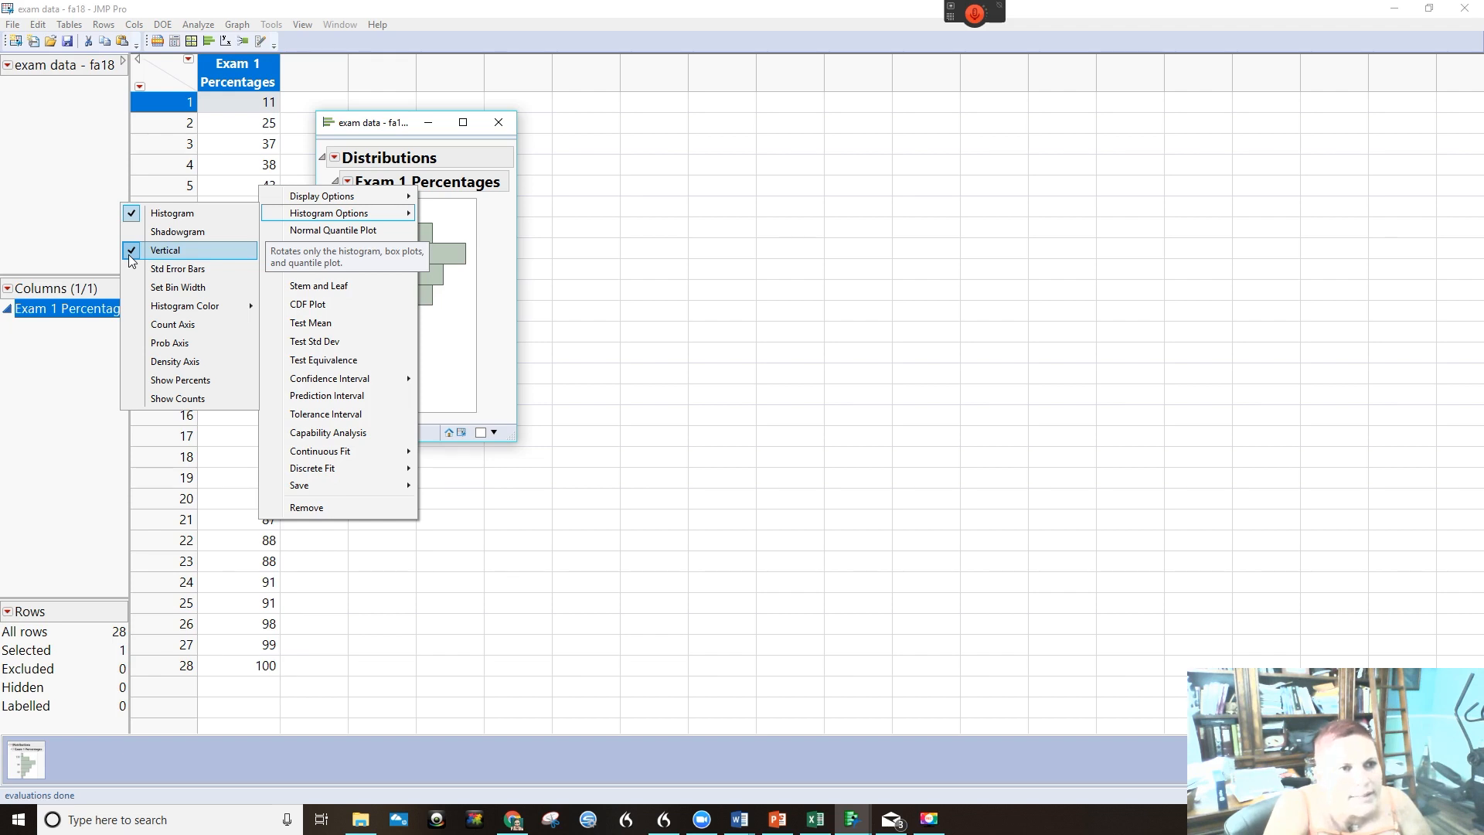
# Step: Uncheck Vertical in the Exam 1 Percentages histogram options
pyautogui.click(165, 249)
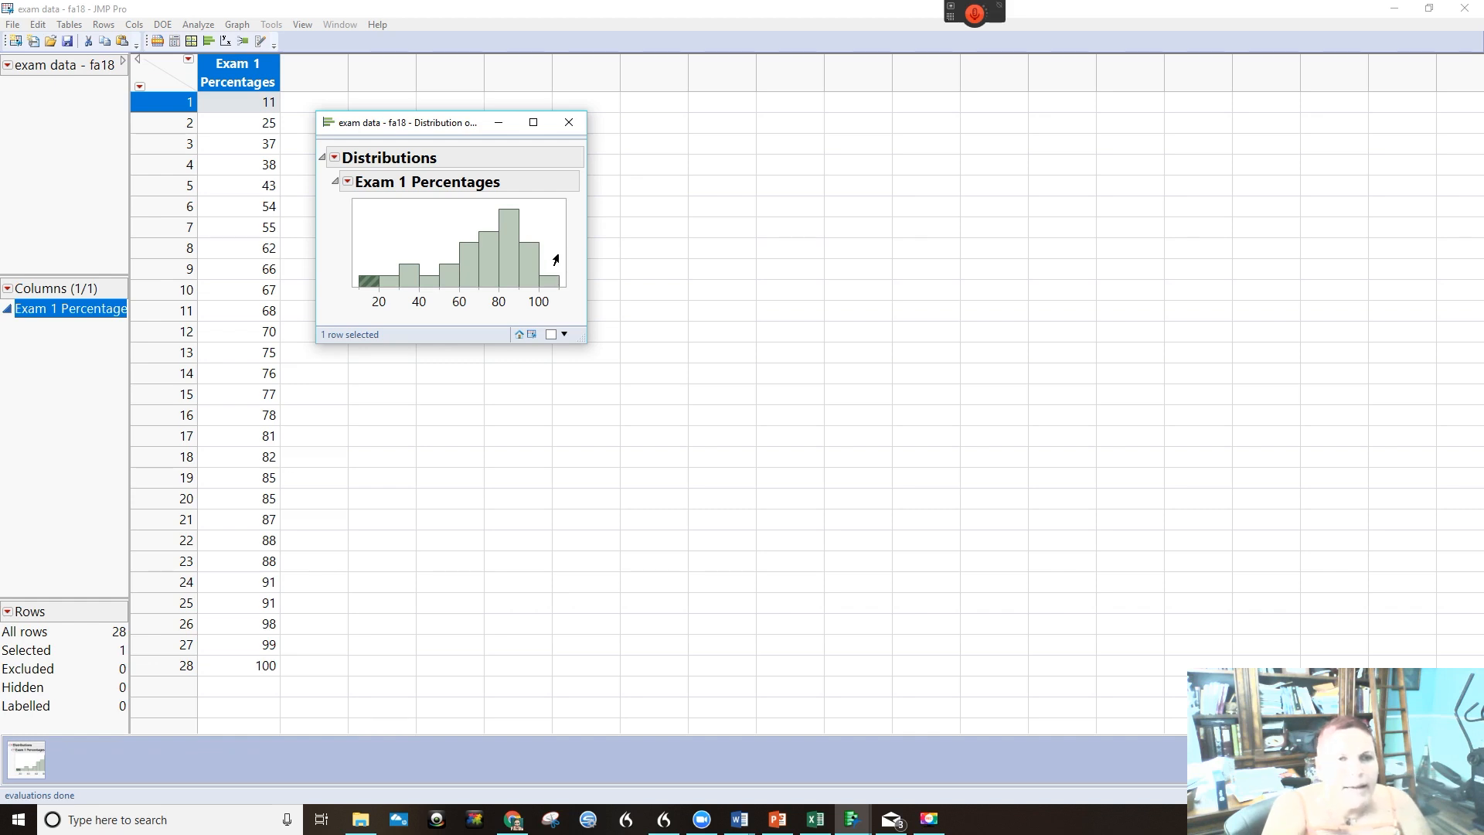
pyautogui.moveTo(439, 189)
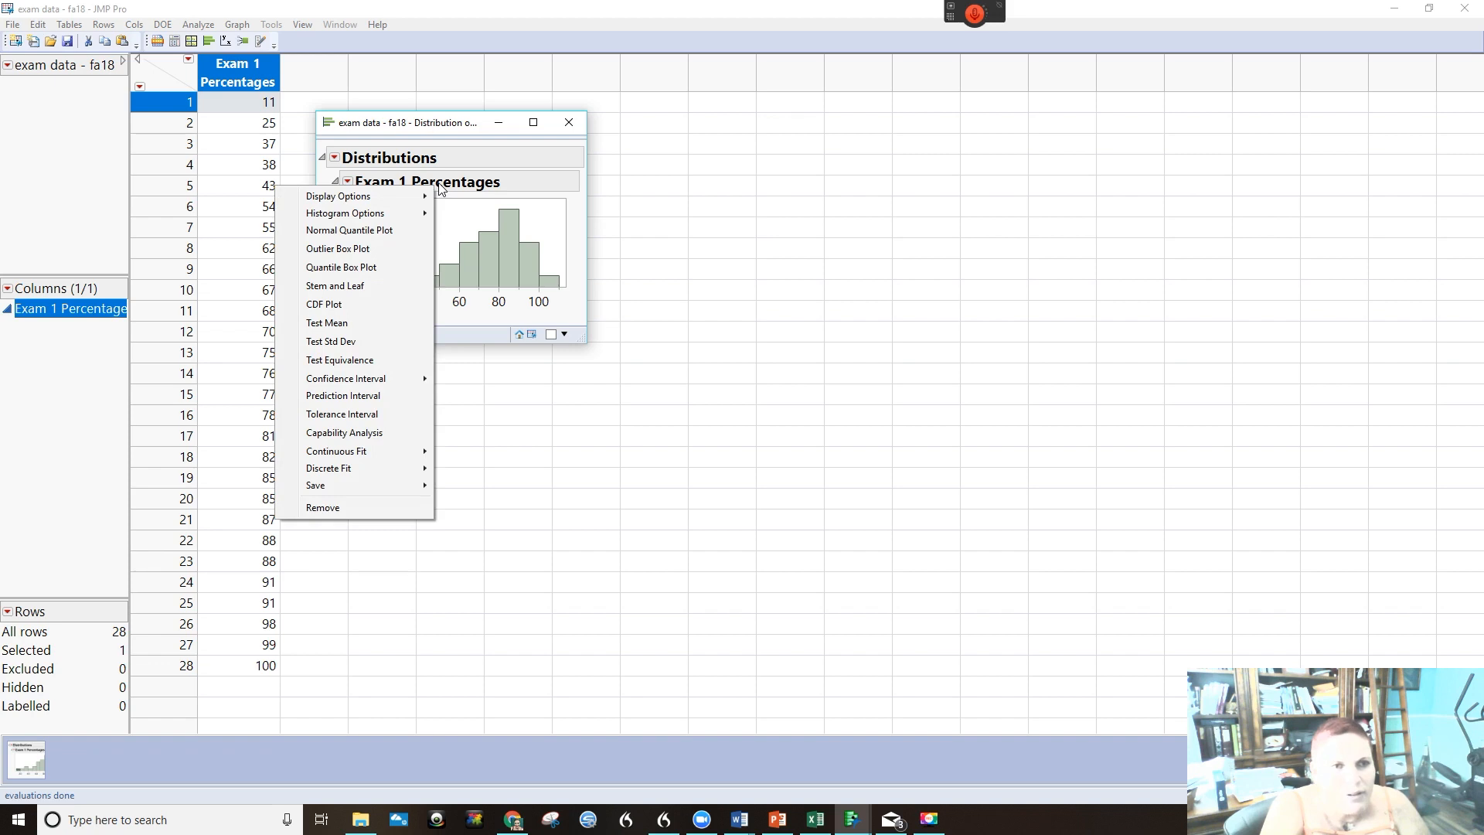
pyautogui.moveTo(338, 196)
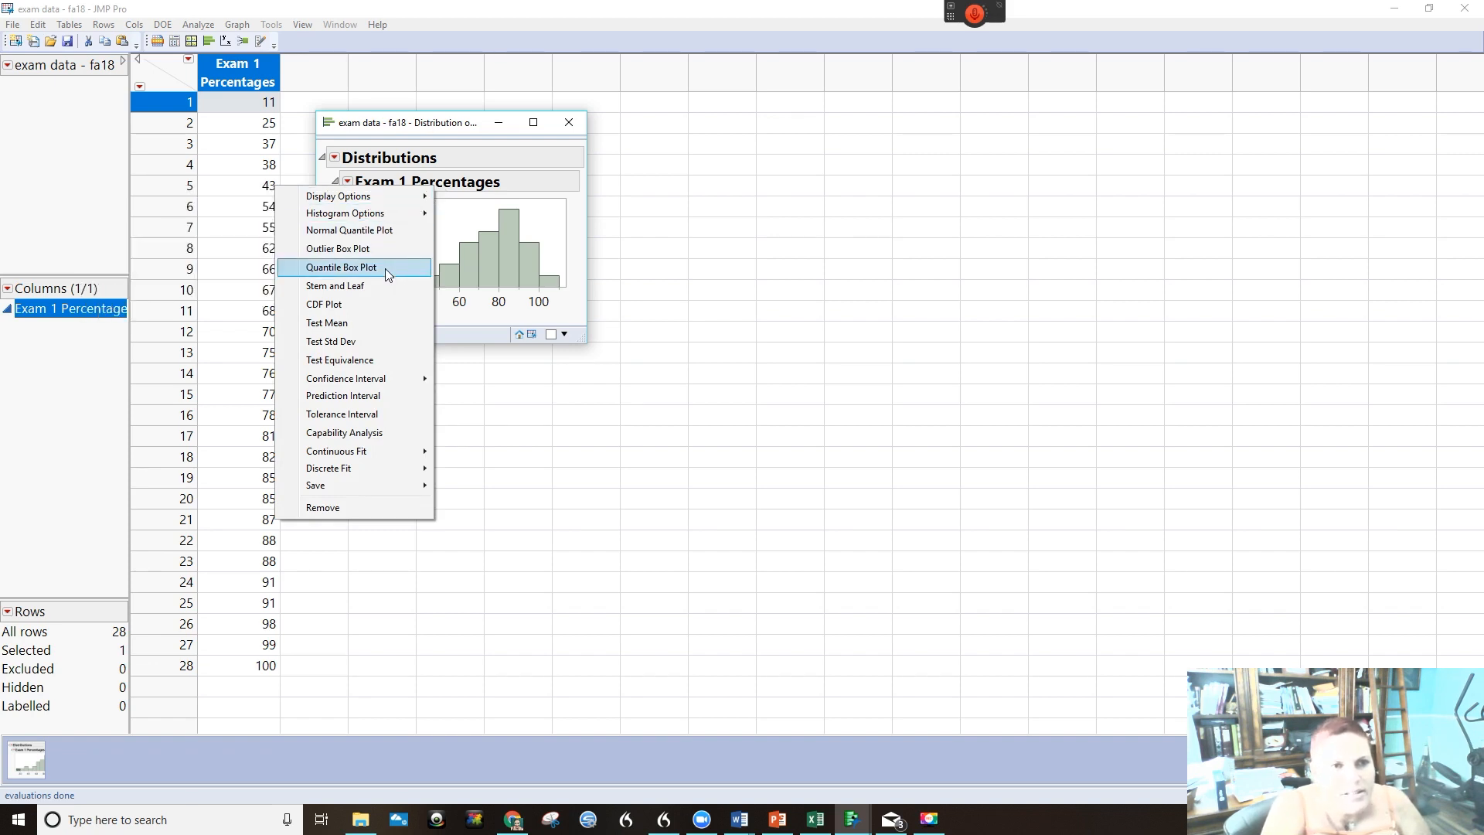
pyautogui.moveTo(379, 286)
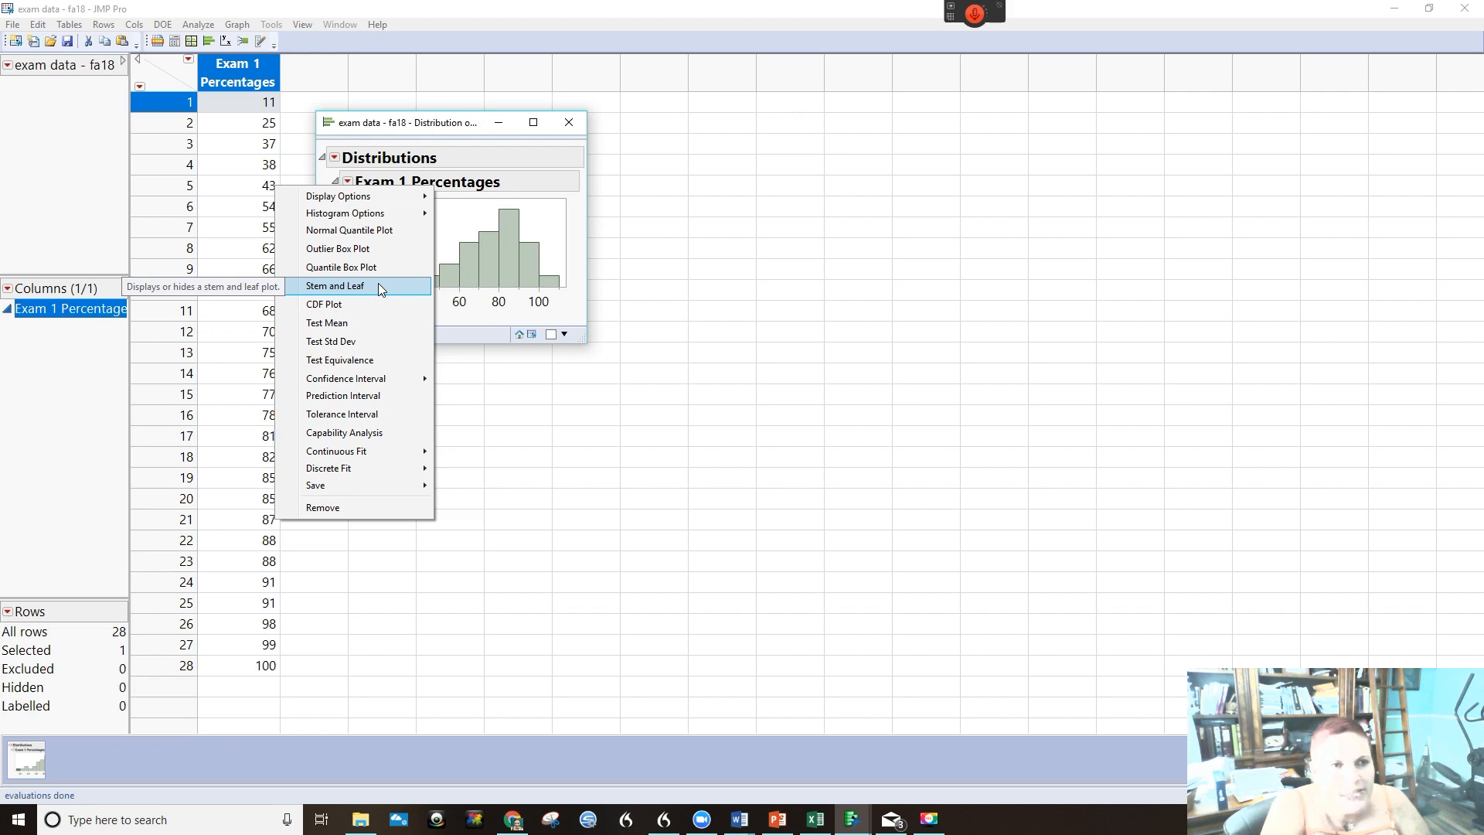
# Step: Choose Stem and Leaf from the Exam 1 Percentages red triangle menu
pyautogui.click(333, 286)
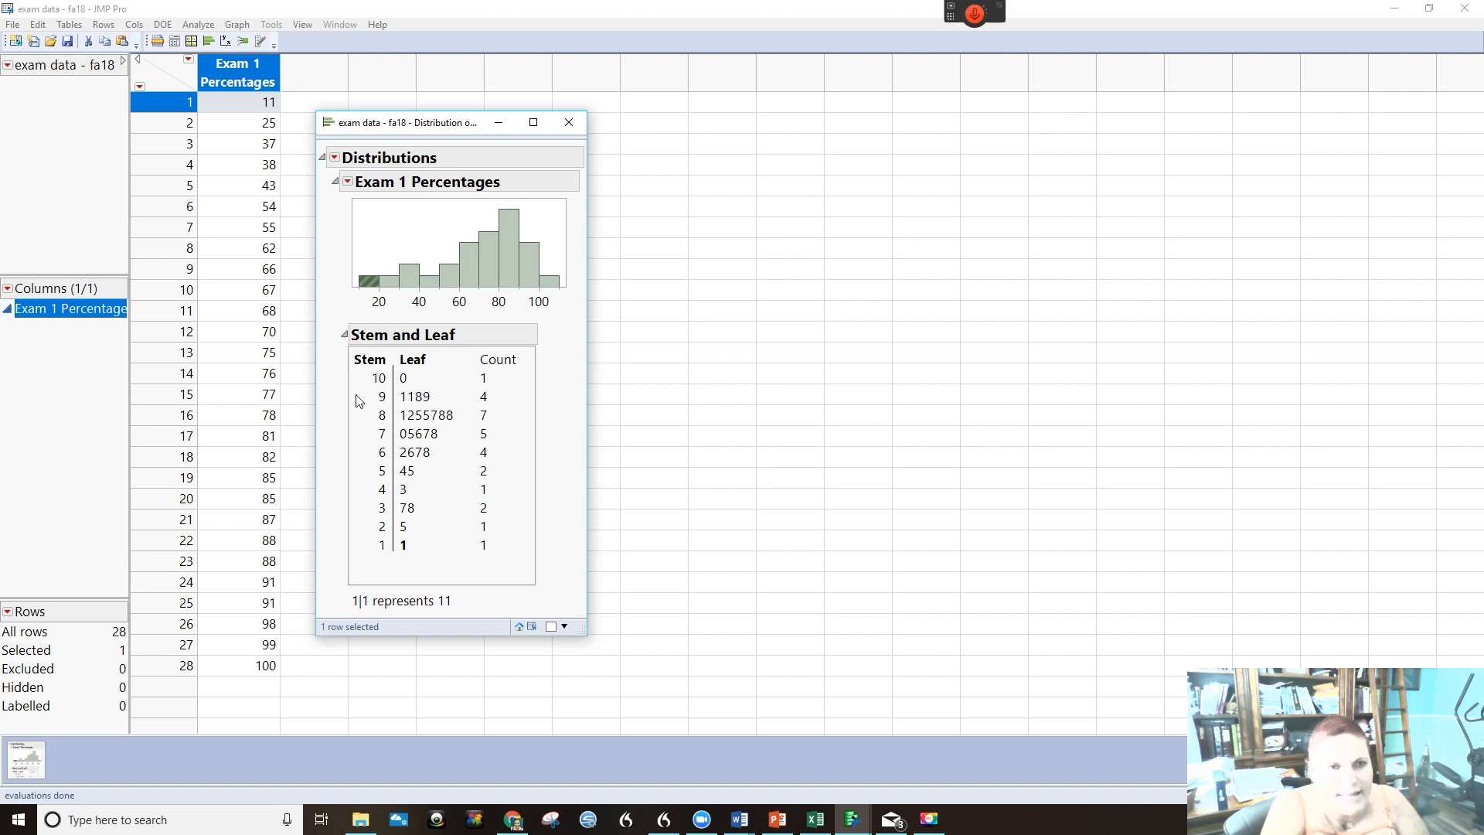
pyautogui.moveTo(472, 550)
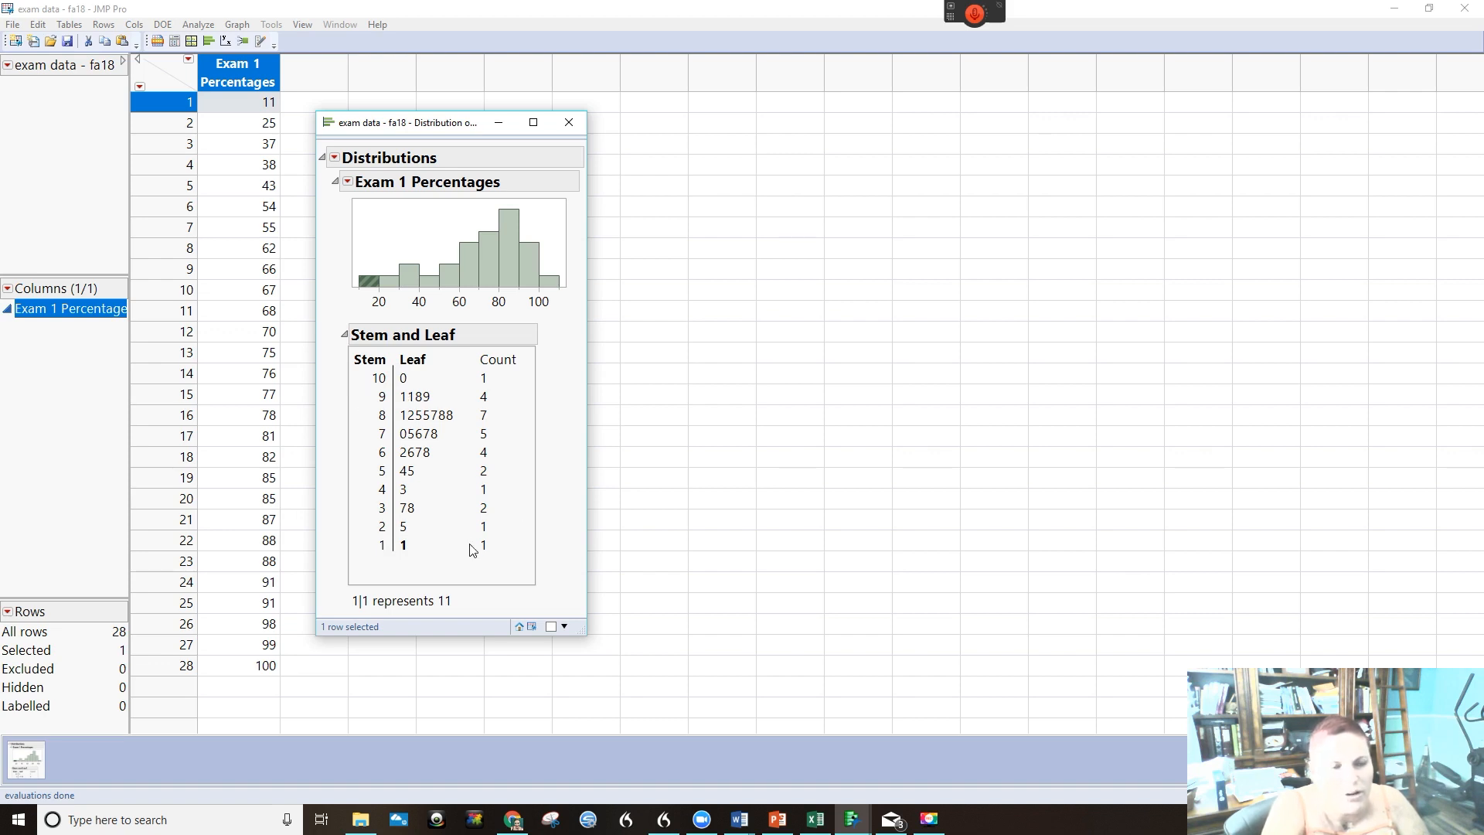